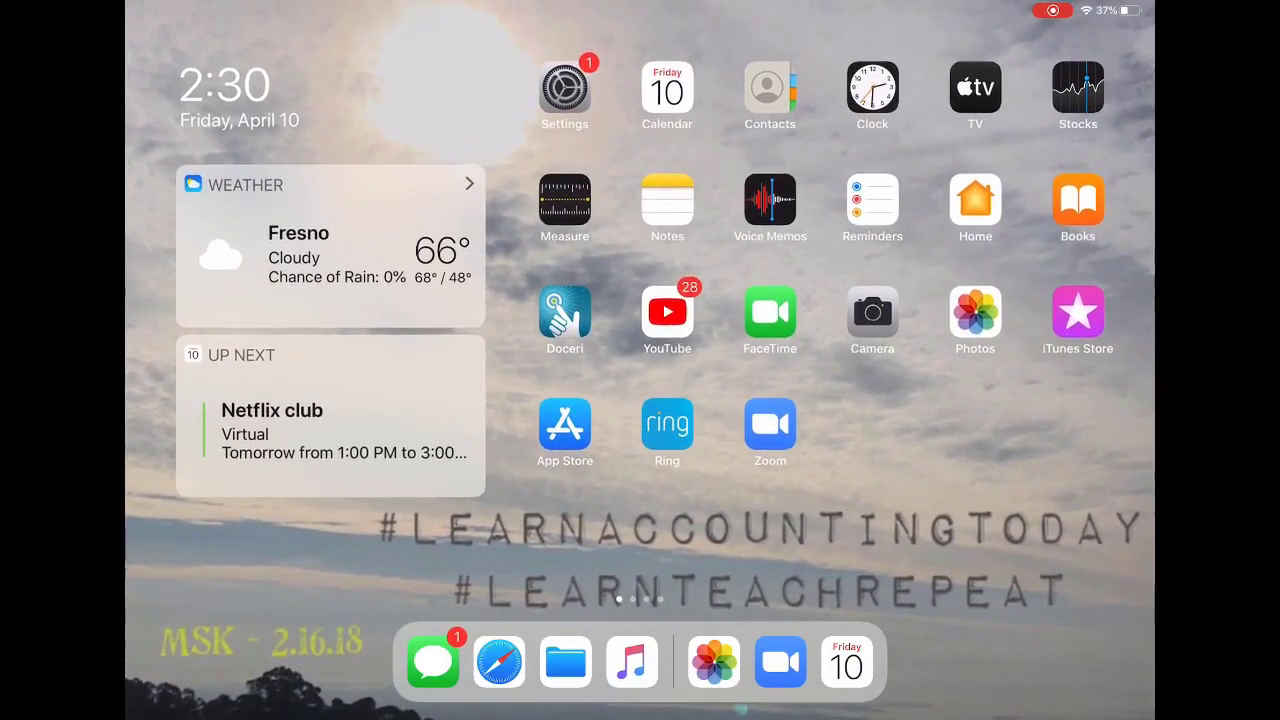
Launch Zoom and sign in so the home screen with meeting options shows.
click(768, 424)
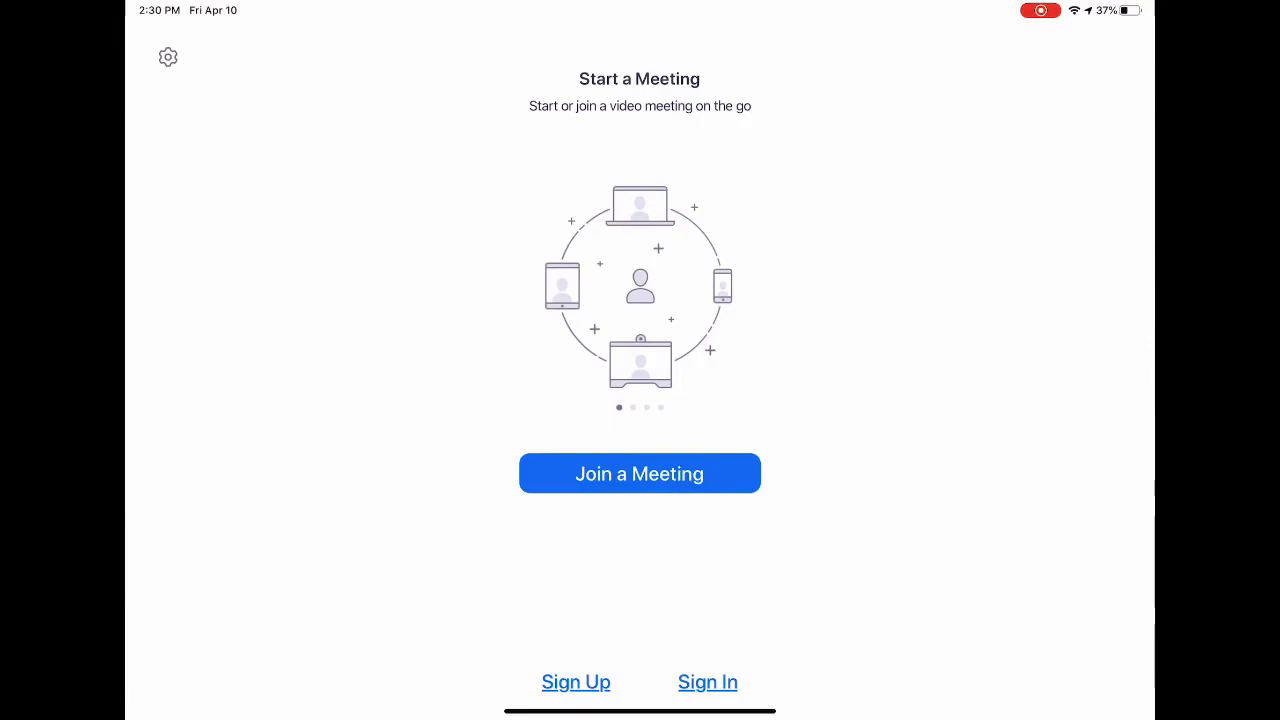
click(708, 682)
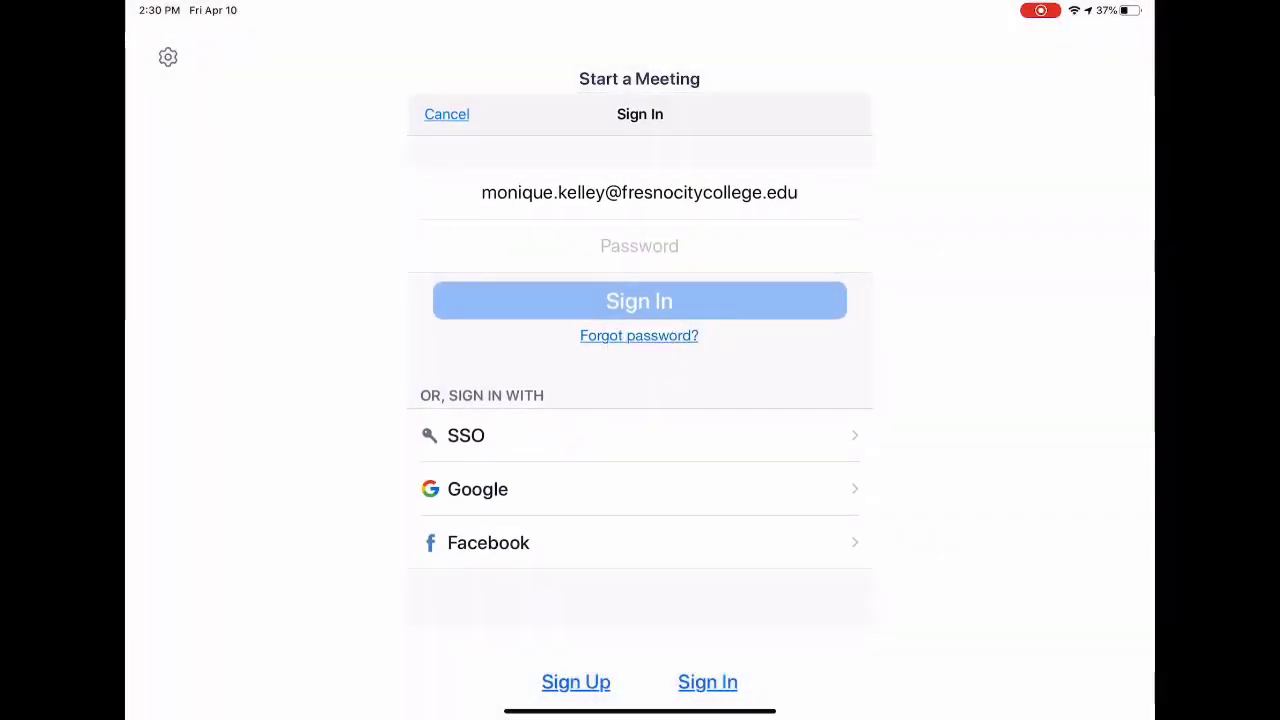
click(640, 300)
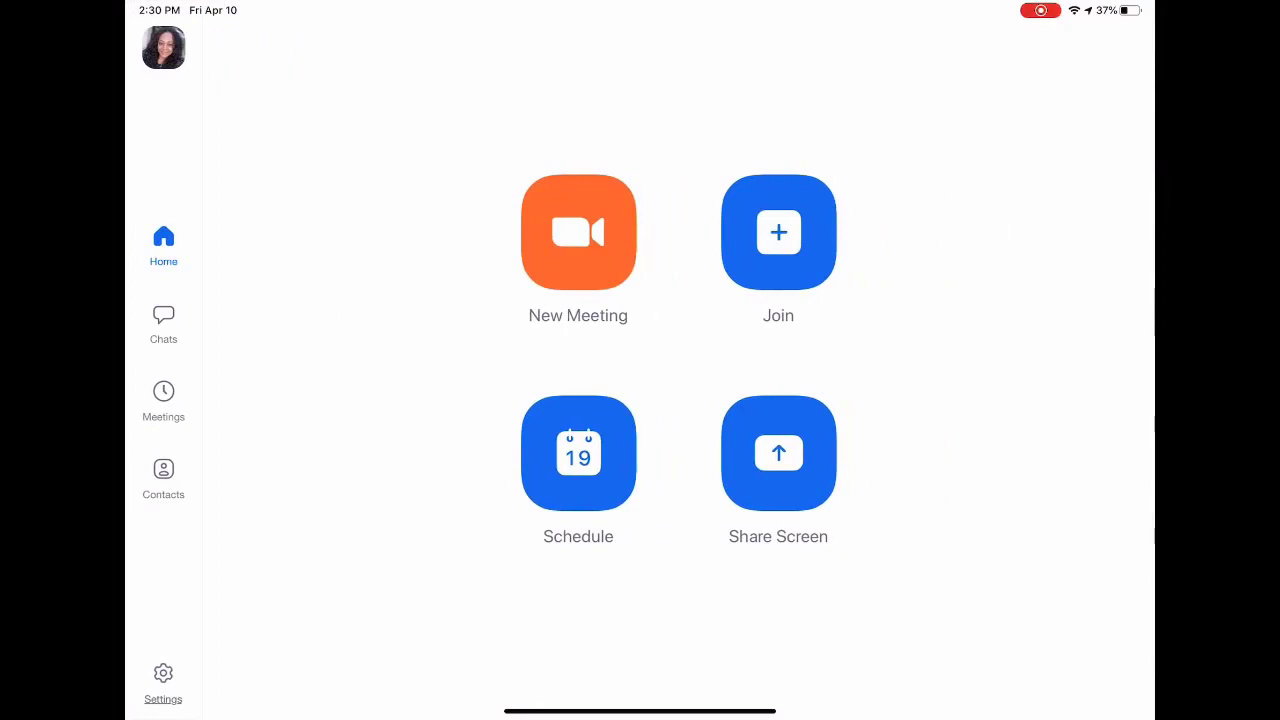
Start a new scheduled meeting with the topic 'Zoom Test Meeting'.
click(578, 452)
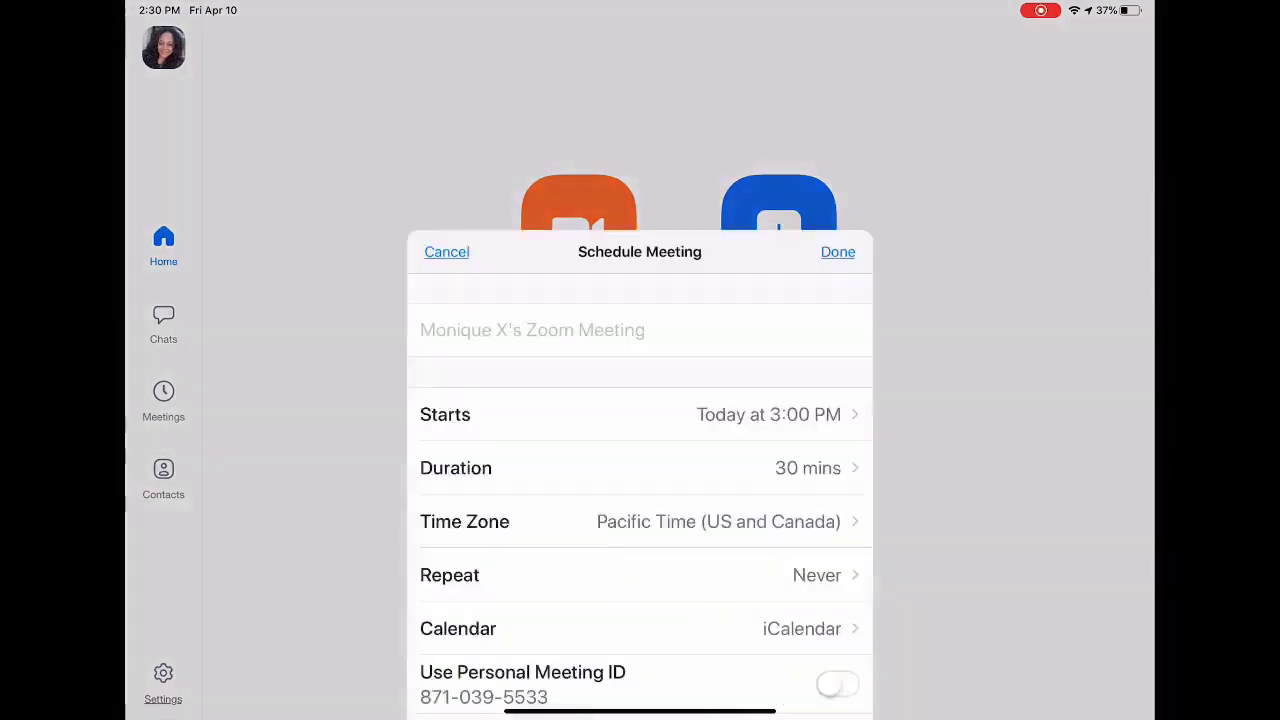
scroll(up, 3)
text(Zoom Test)
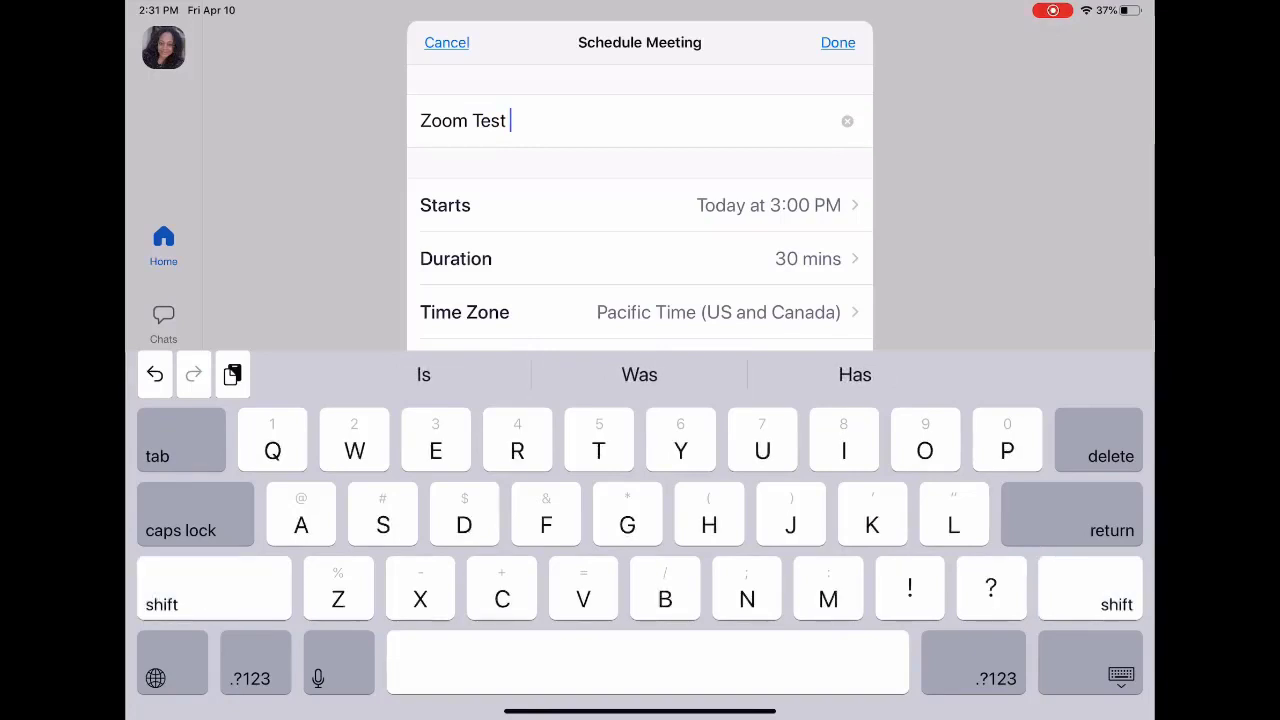
text(Meeti)
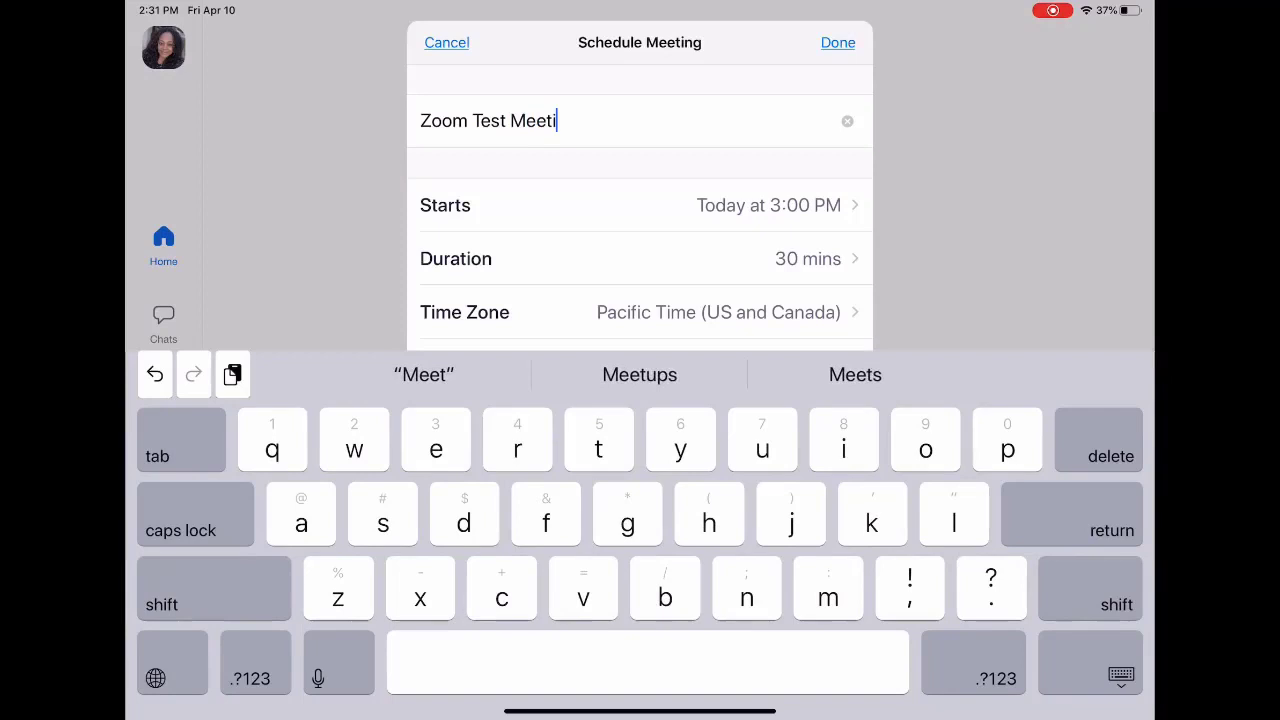
text(ng)
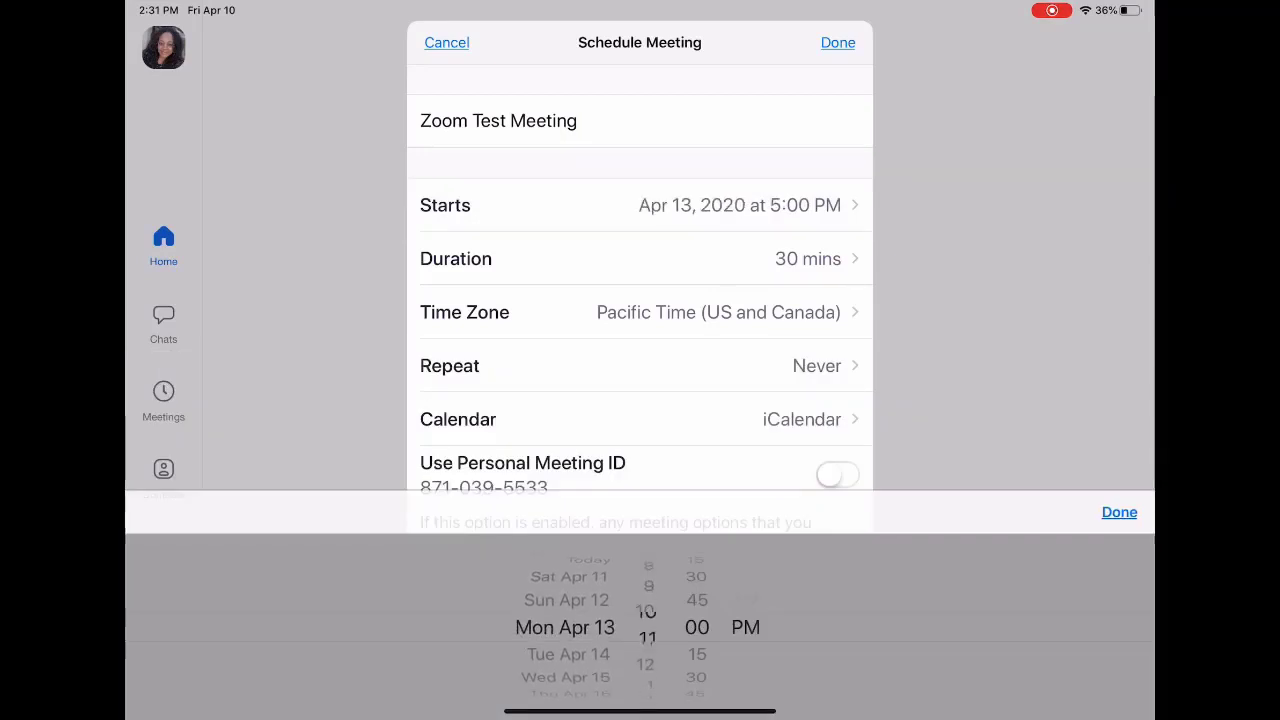
Set the start to Apr 13, 2020 at 11:00 AM and the duration to 30 minutes.
scroll(down, 3)
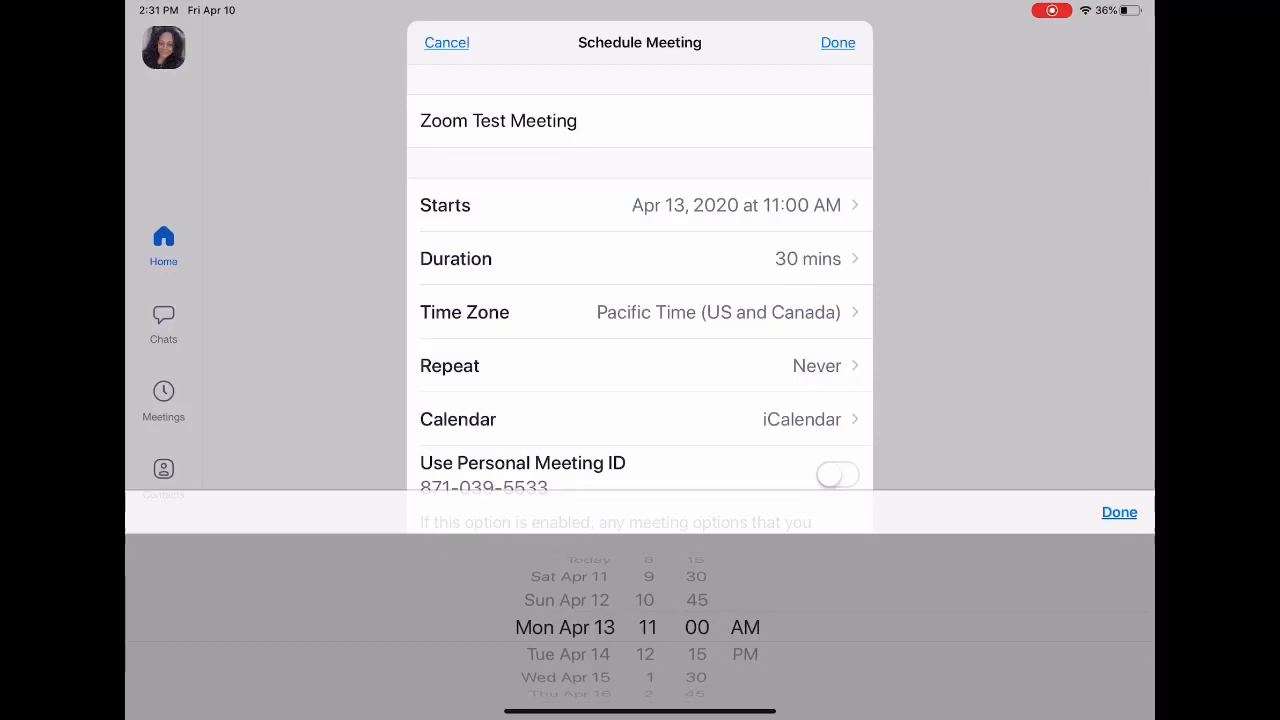
click(640, 258)
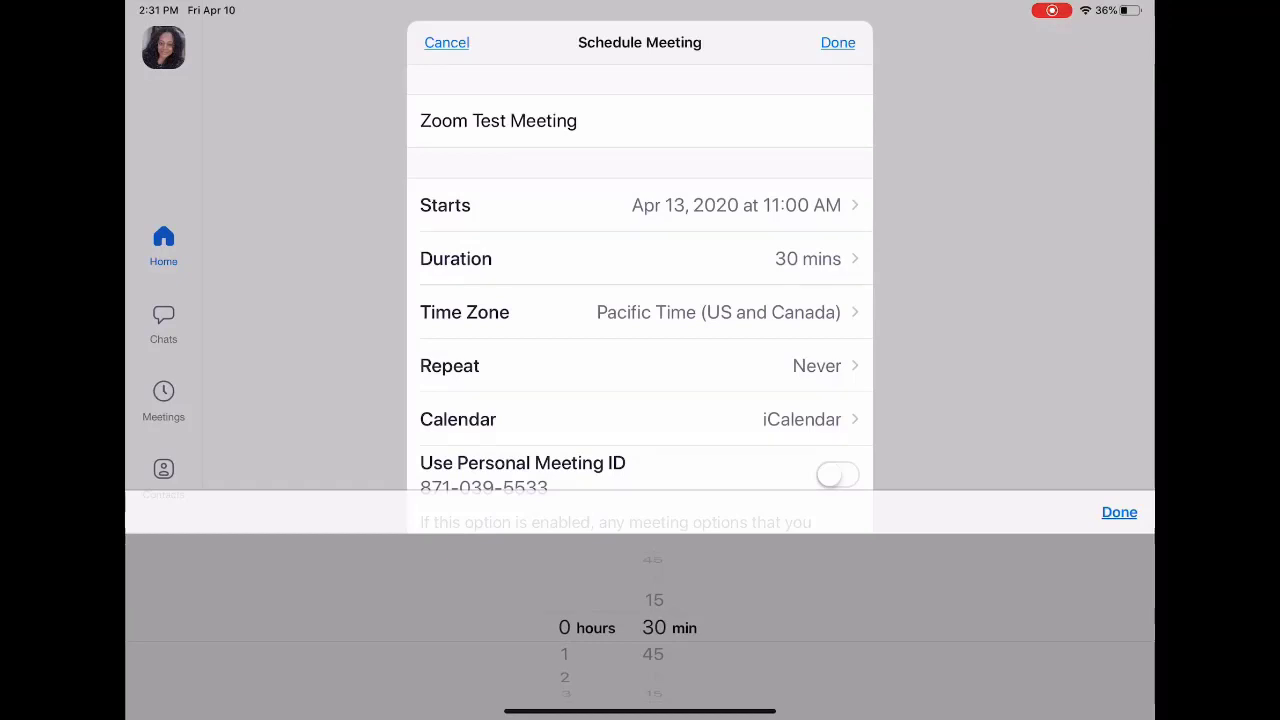
scroll(up, 3)
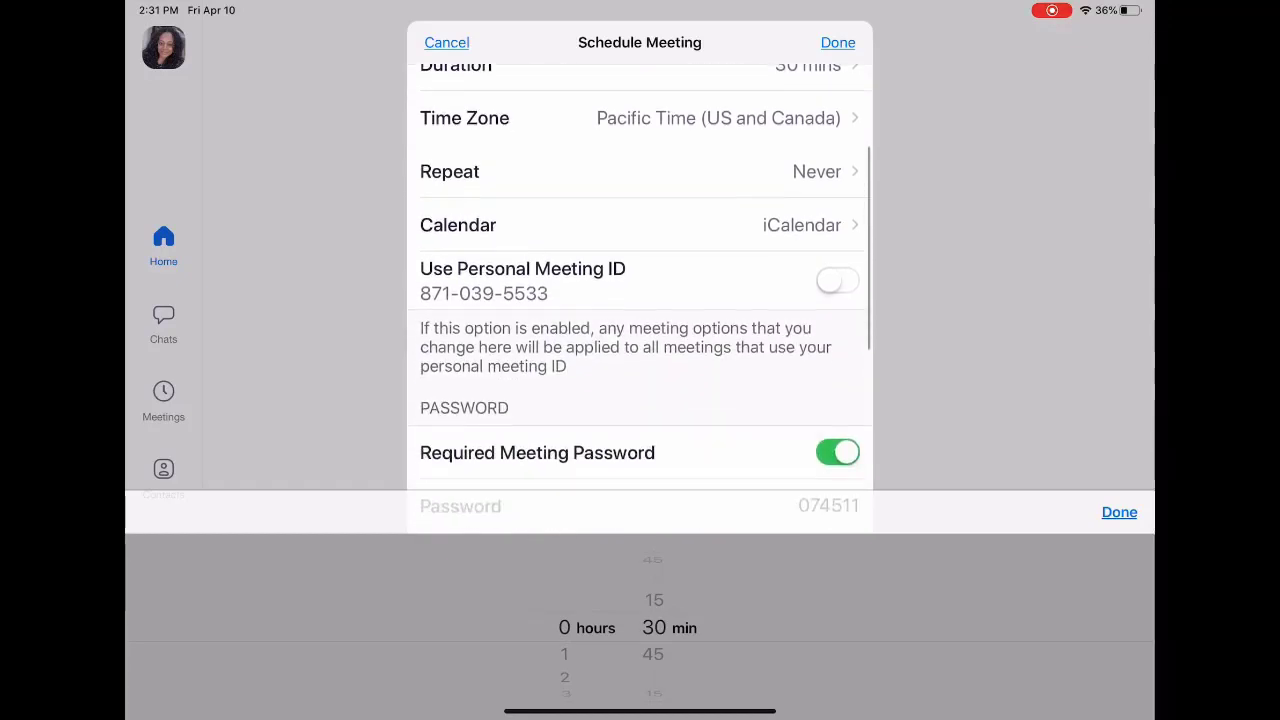
Keep the meeting with no repeat and use the personal meeting ID.
click(640, 172)
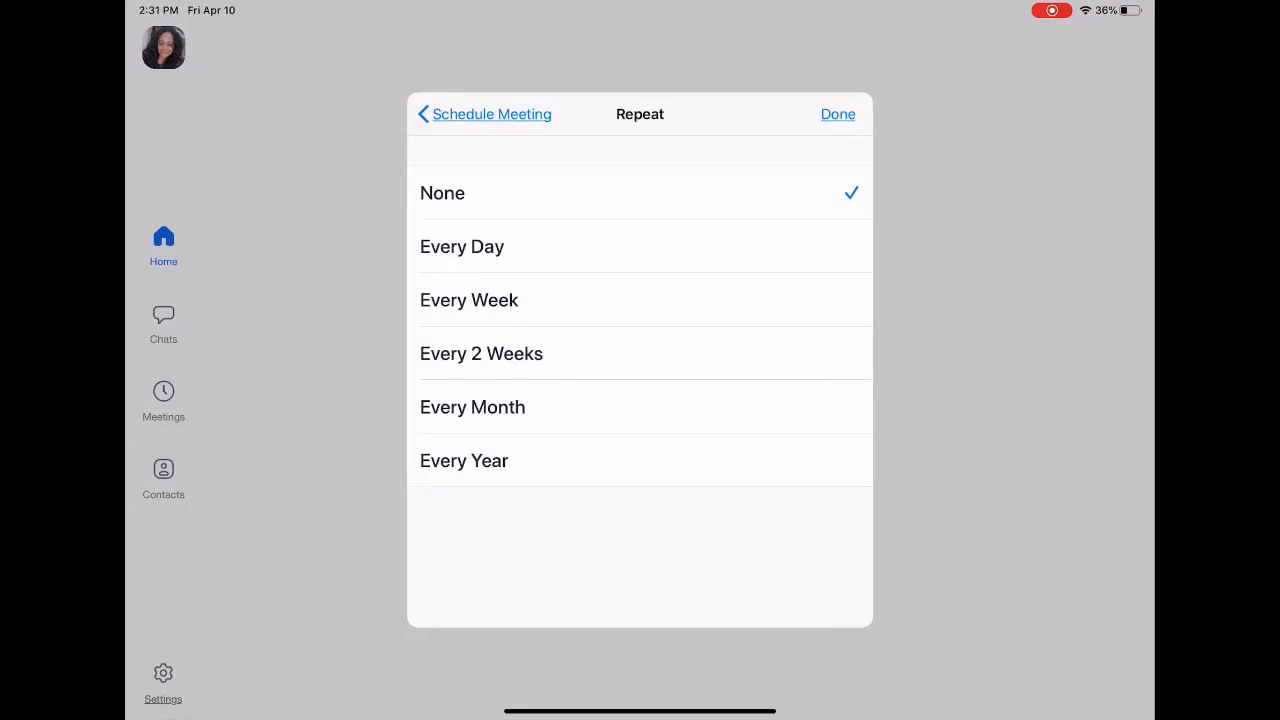
click(484, 112)
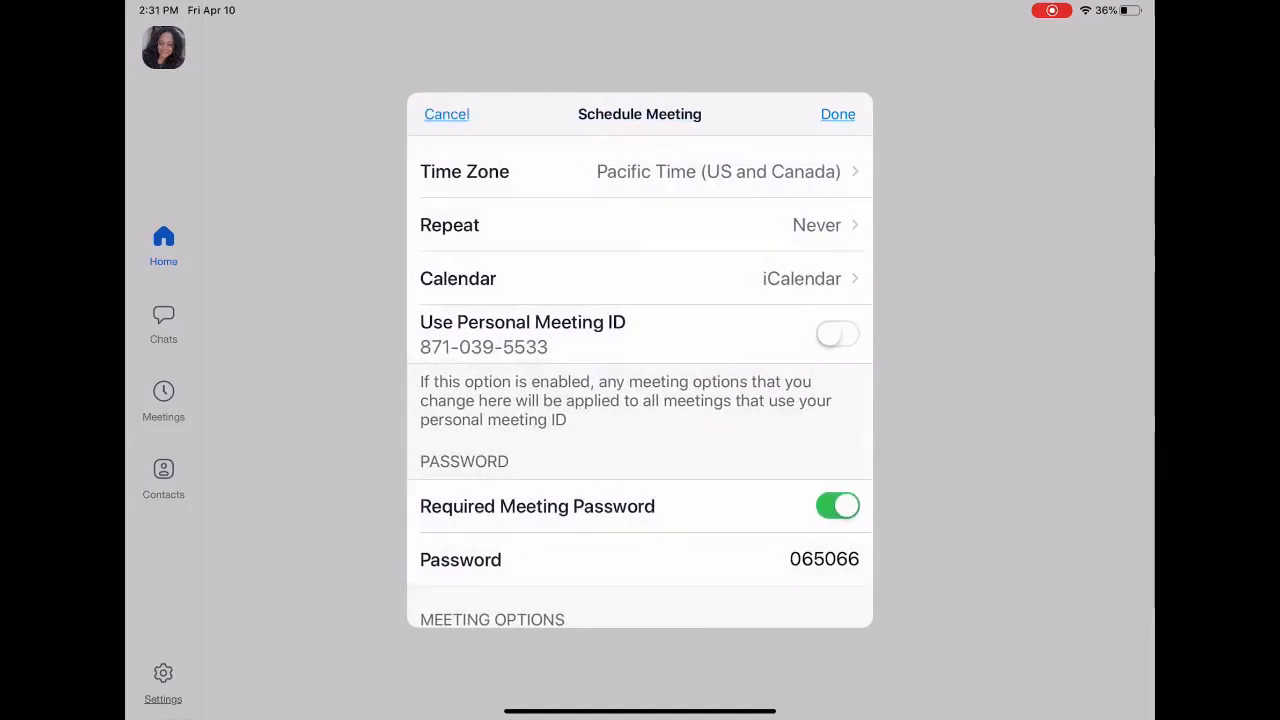
scroll(down, 3)
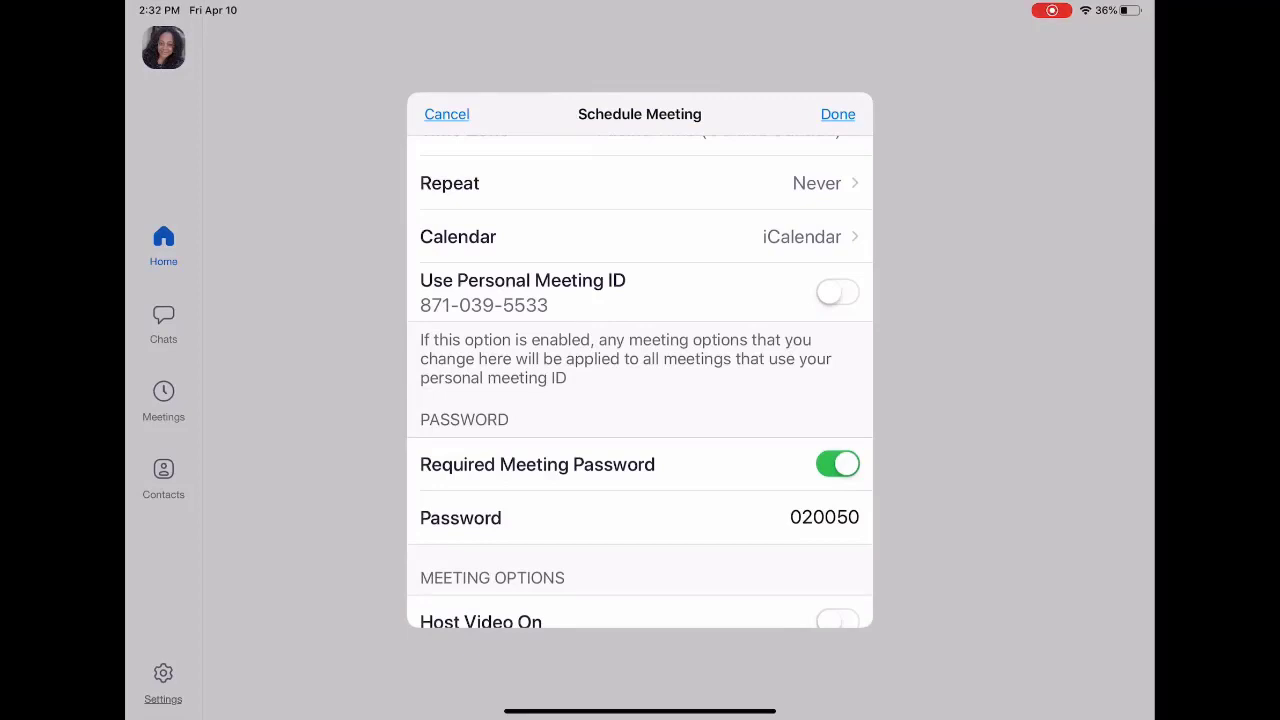
click(836, 292)
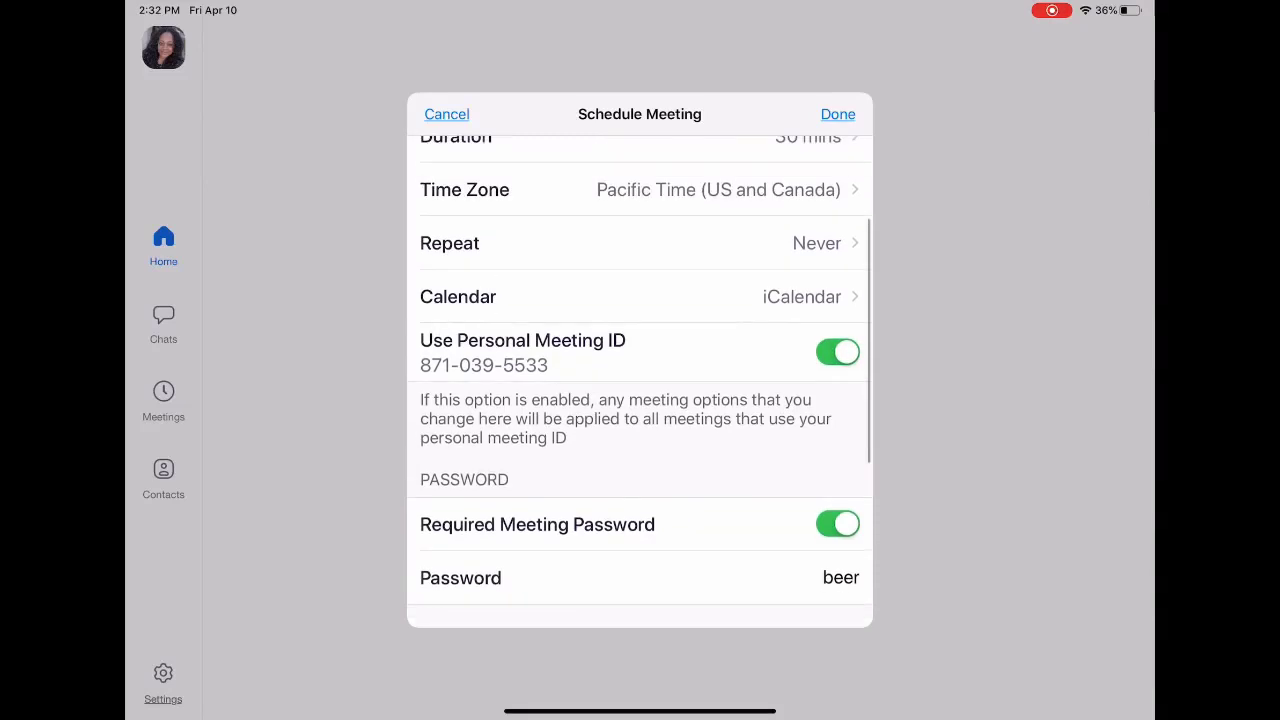
scroll(down, 3)
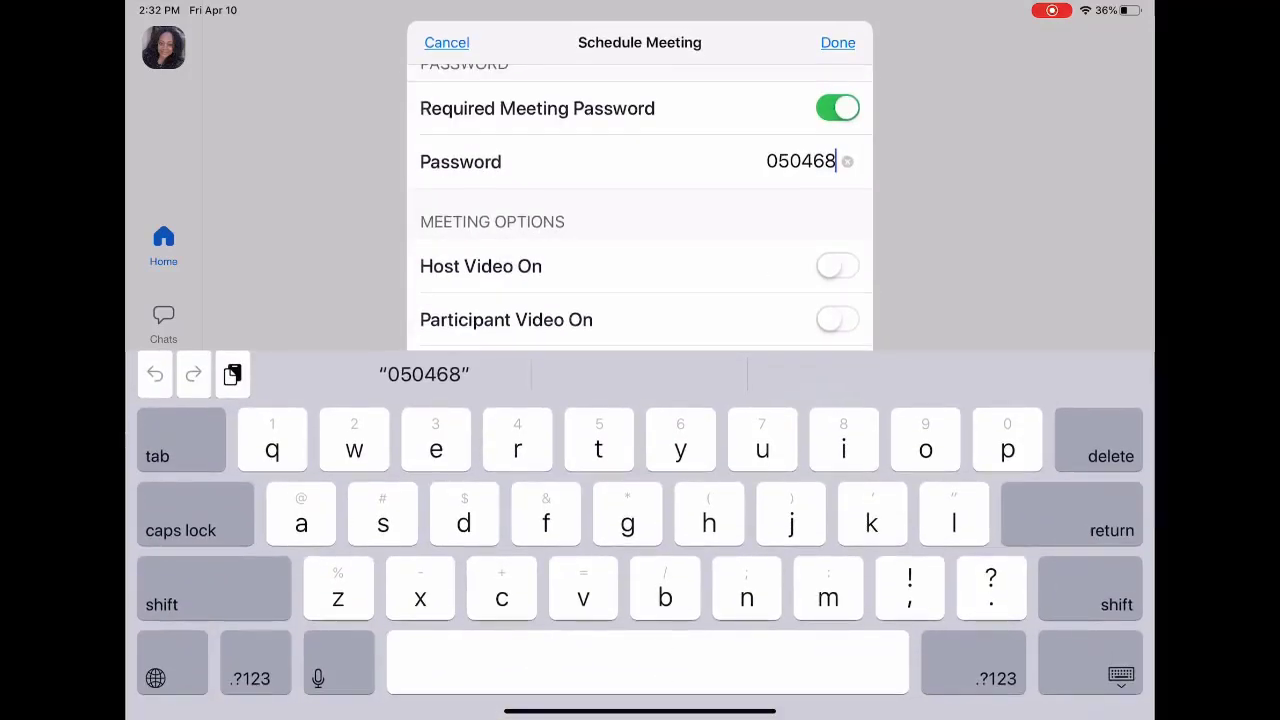
click(1098, 456)
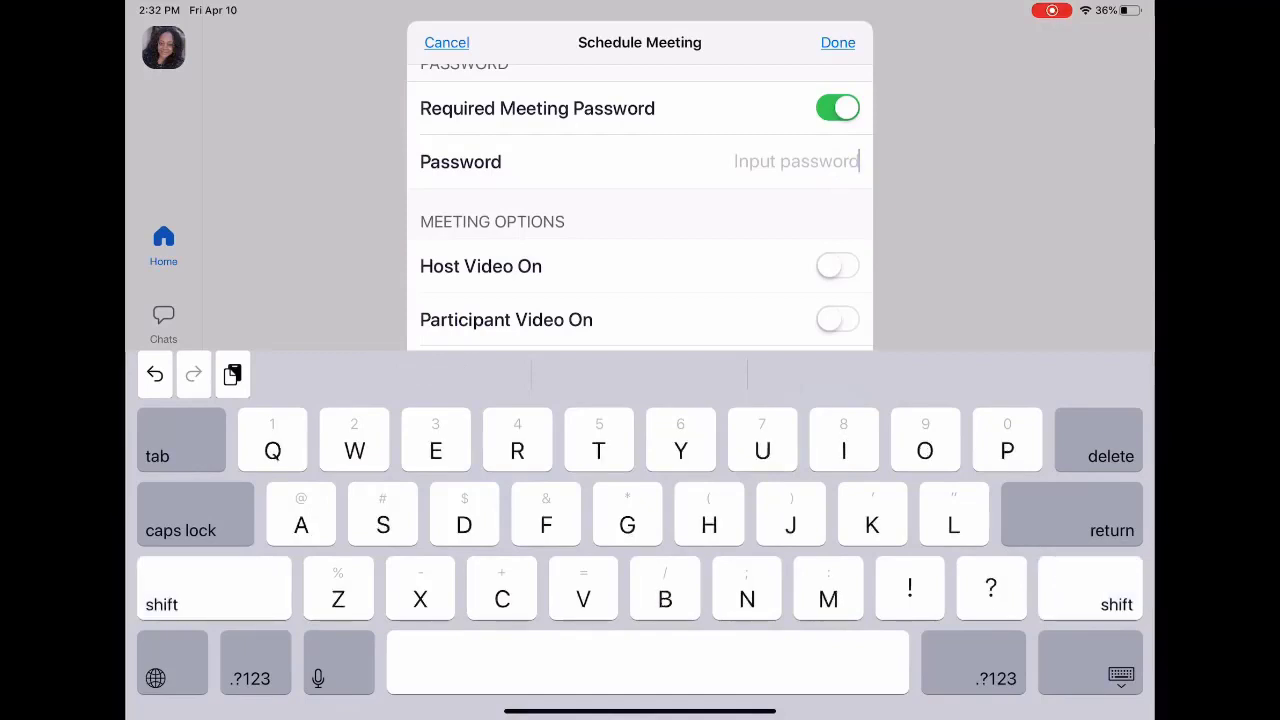
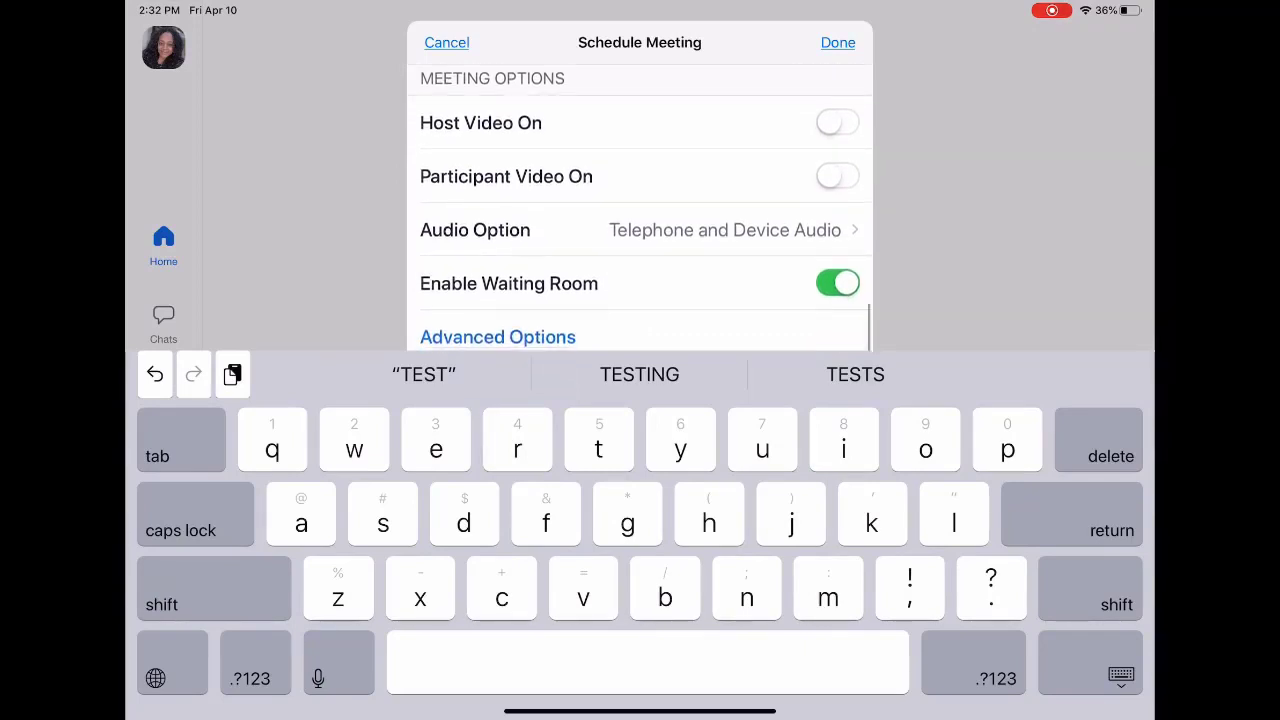
scroll(up, 3)
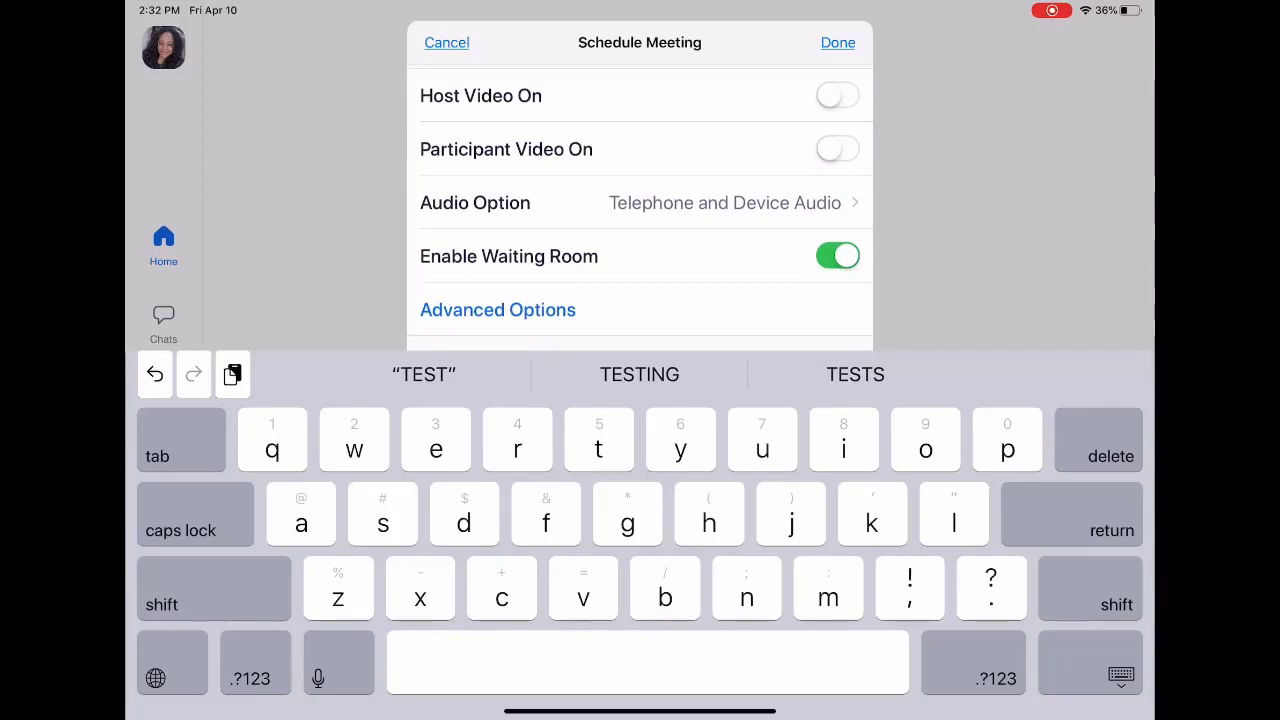
scroll(up, 3)
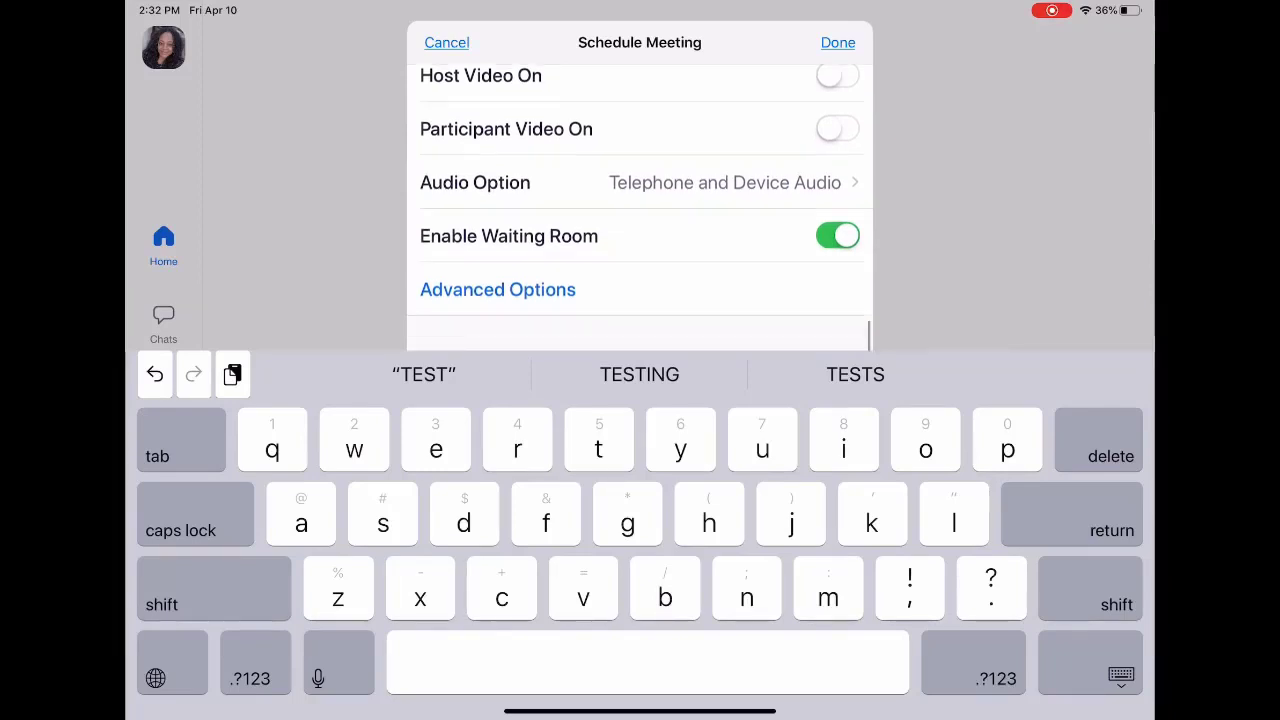
scroll(up, 3)
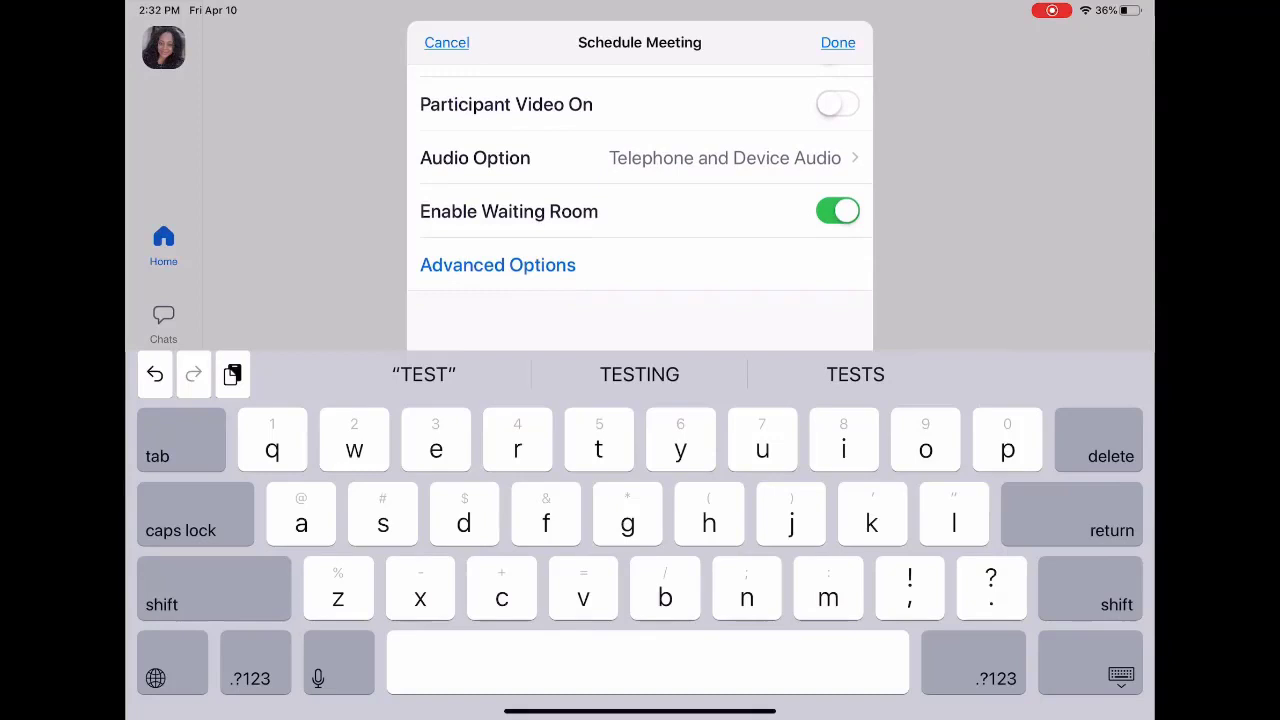
click(836, 212)
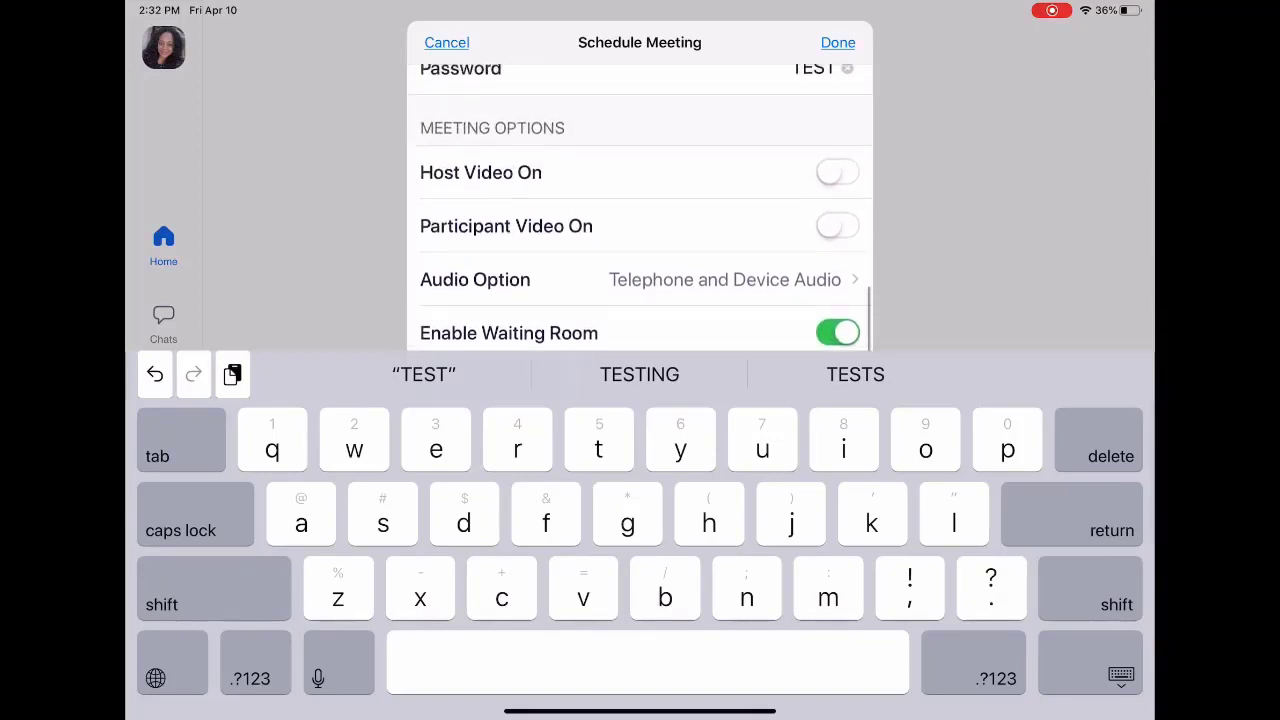
scroll(up, 3)
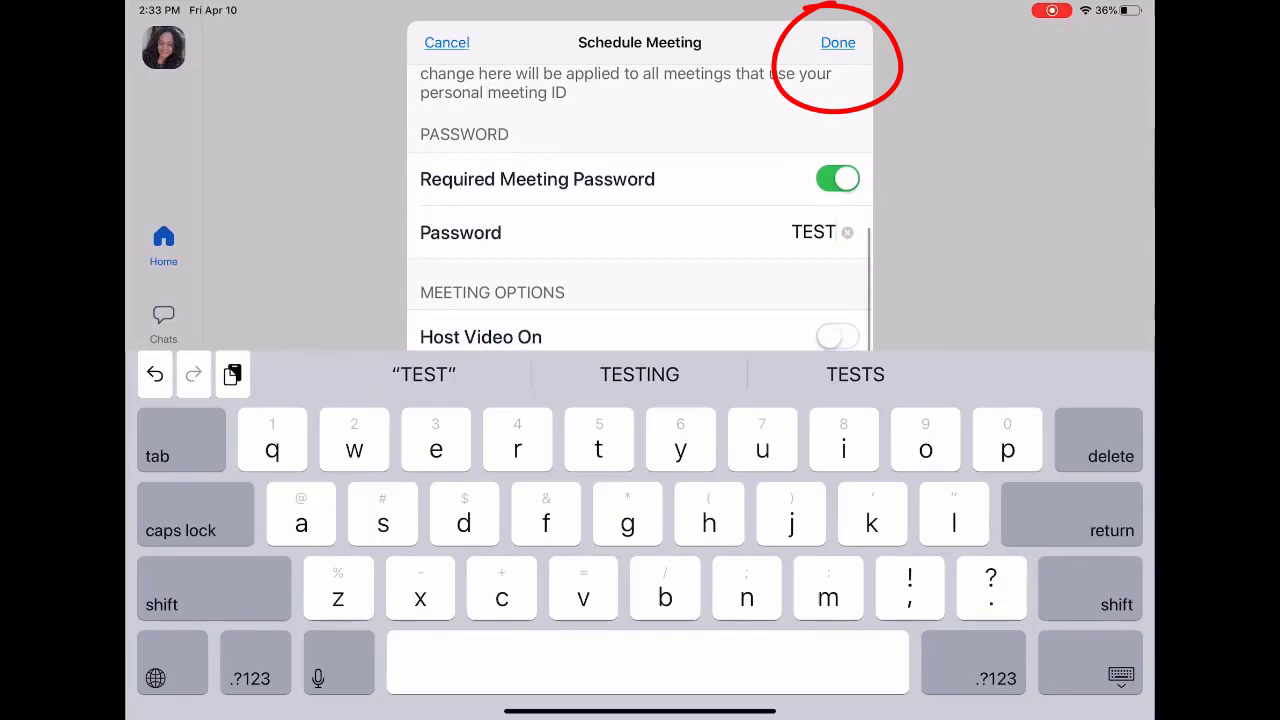
Finish scheduling and add the Apr 13, 11:00–11:30 AM event with join link and password to Calendar.
click(836, 42)
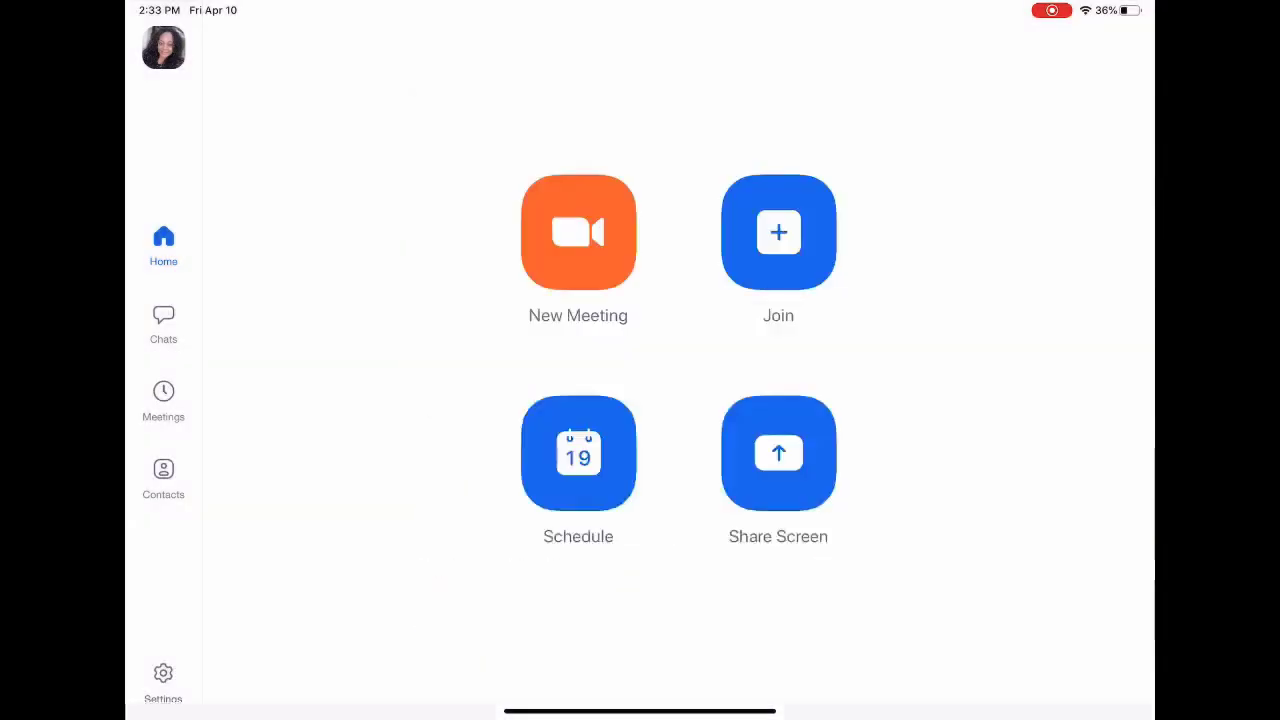
click(578, 452)
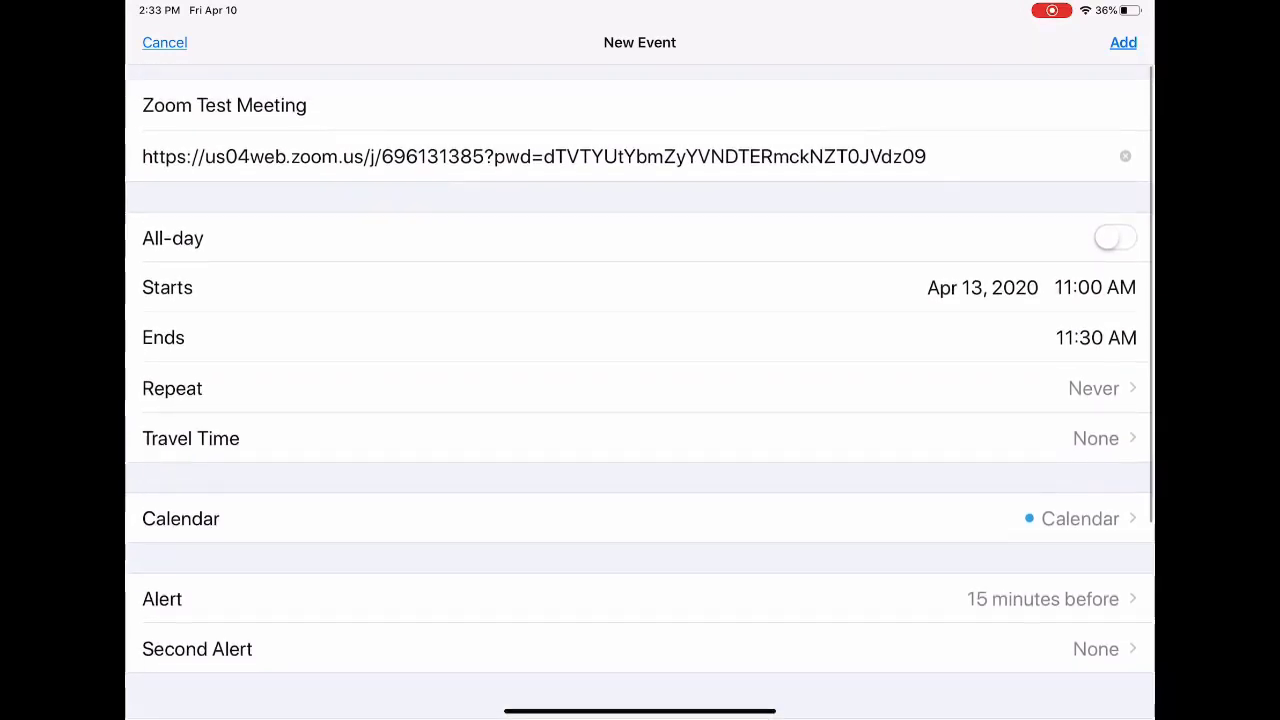
scroll(down, 3)
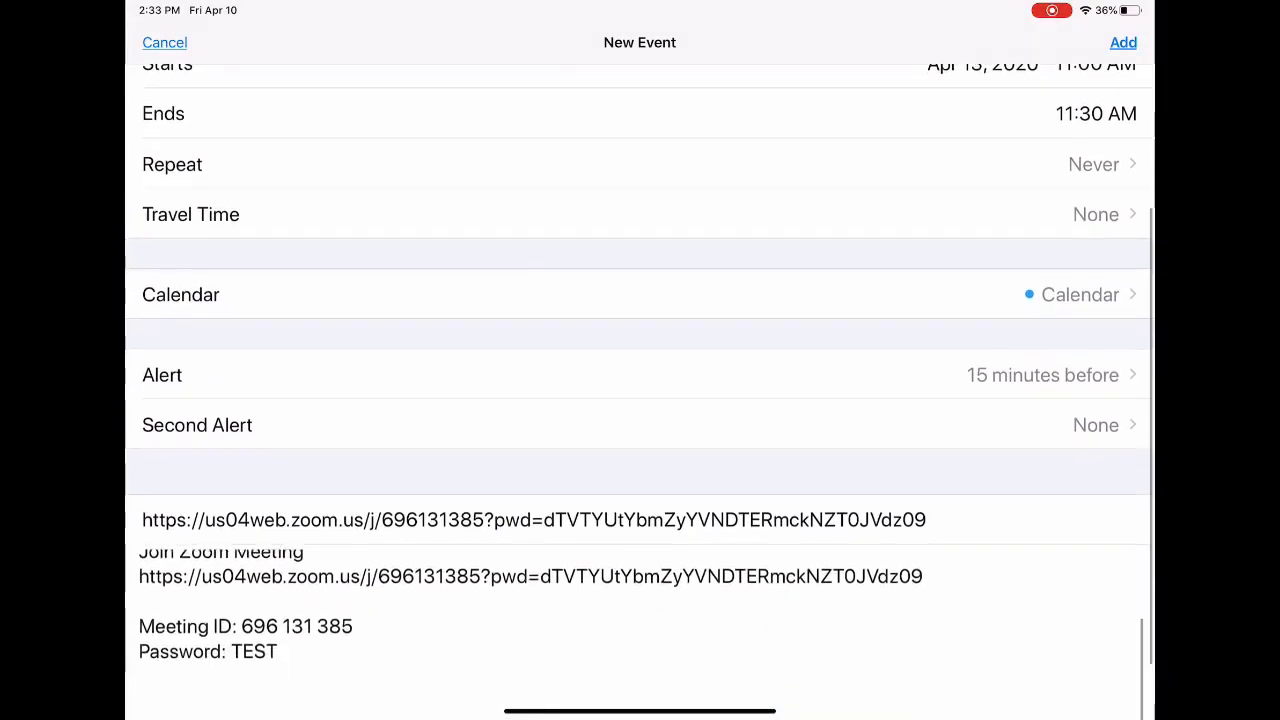
scroll(up, 3)
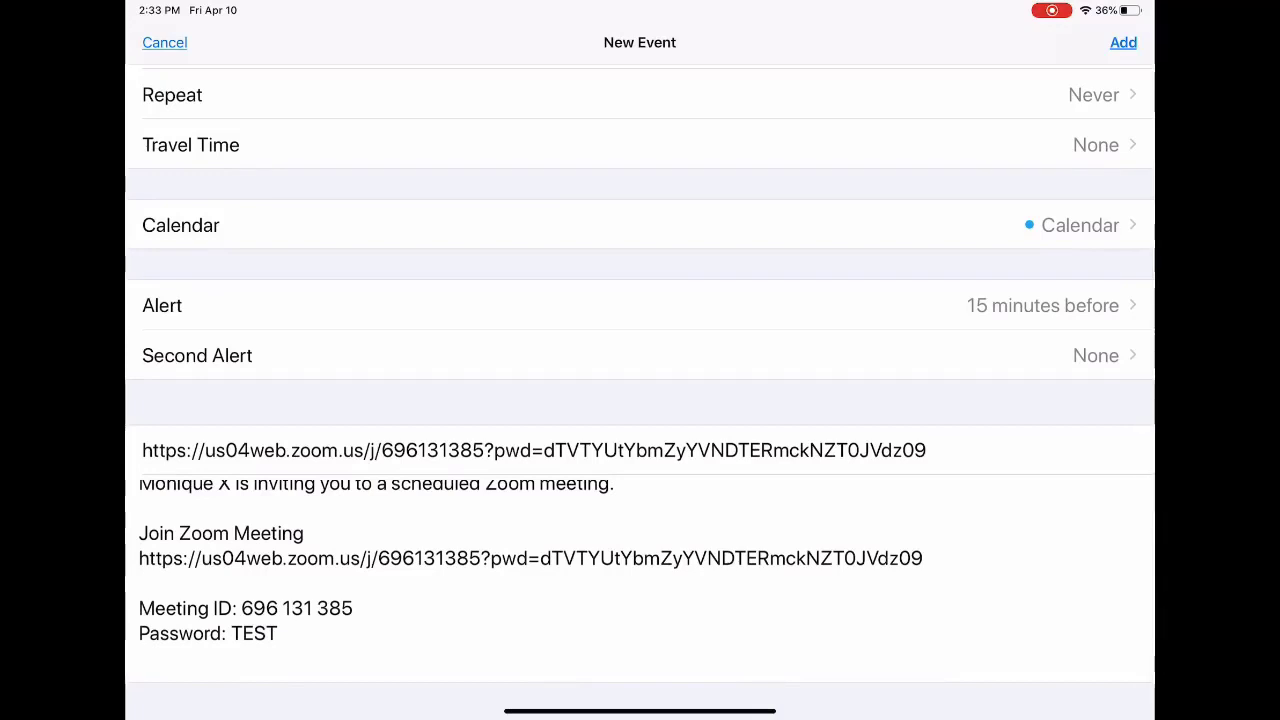
scroll(up, 3)
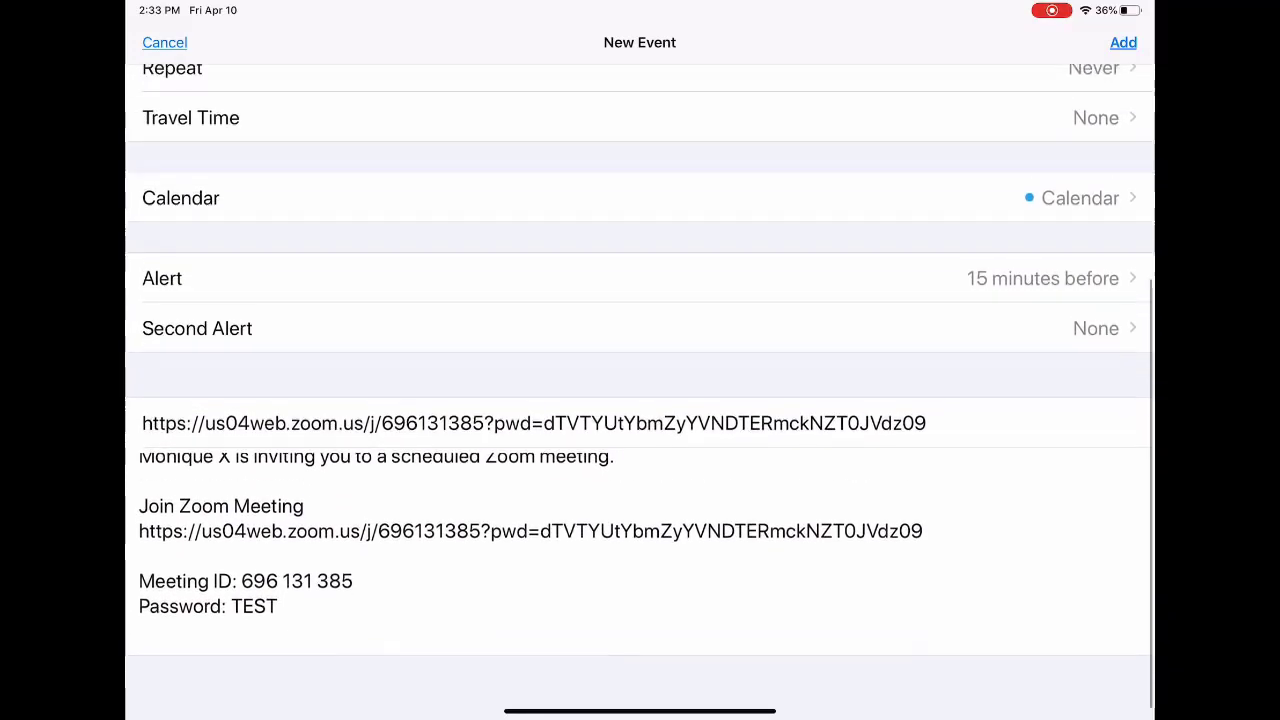
scroll(up, 3)
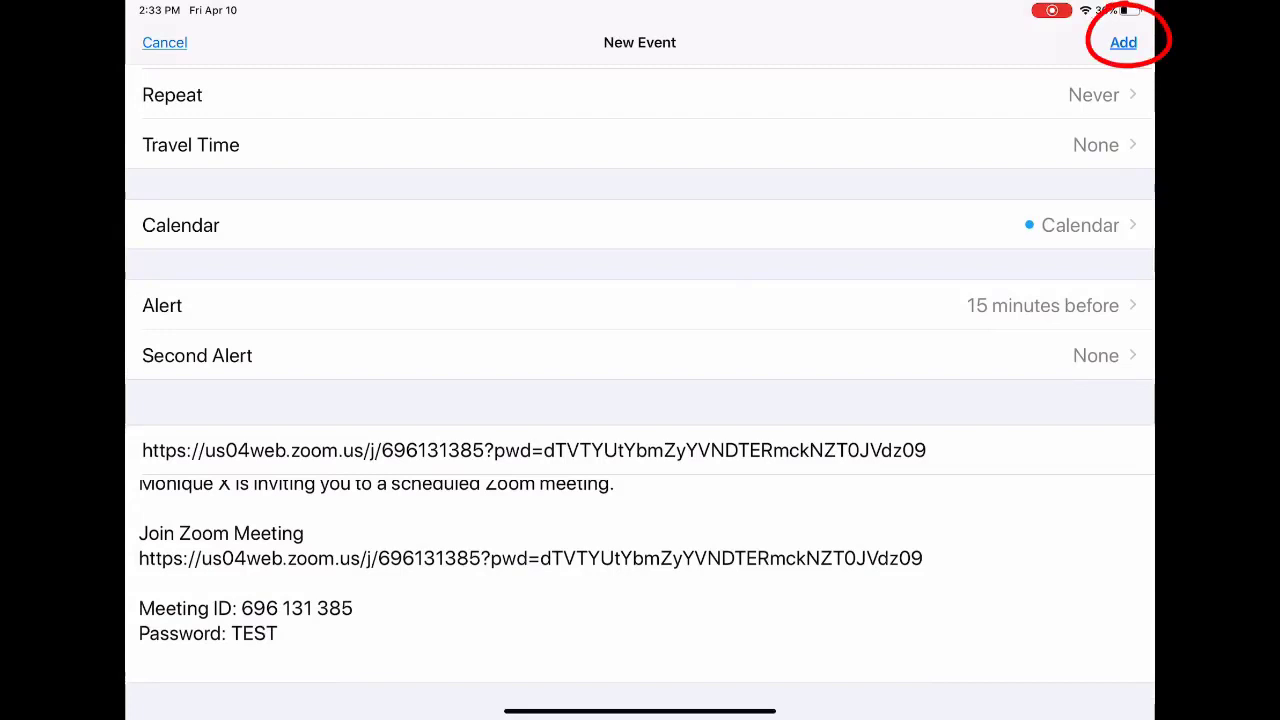
click(1122, 42)
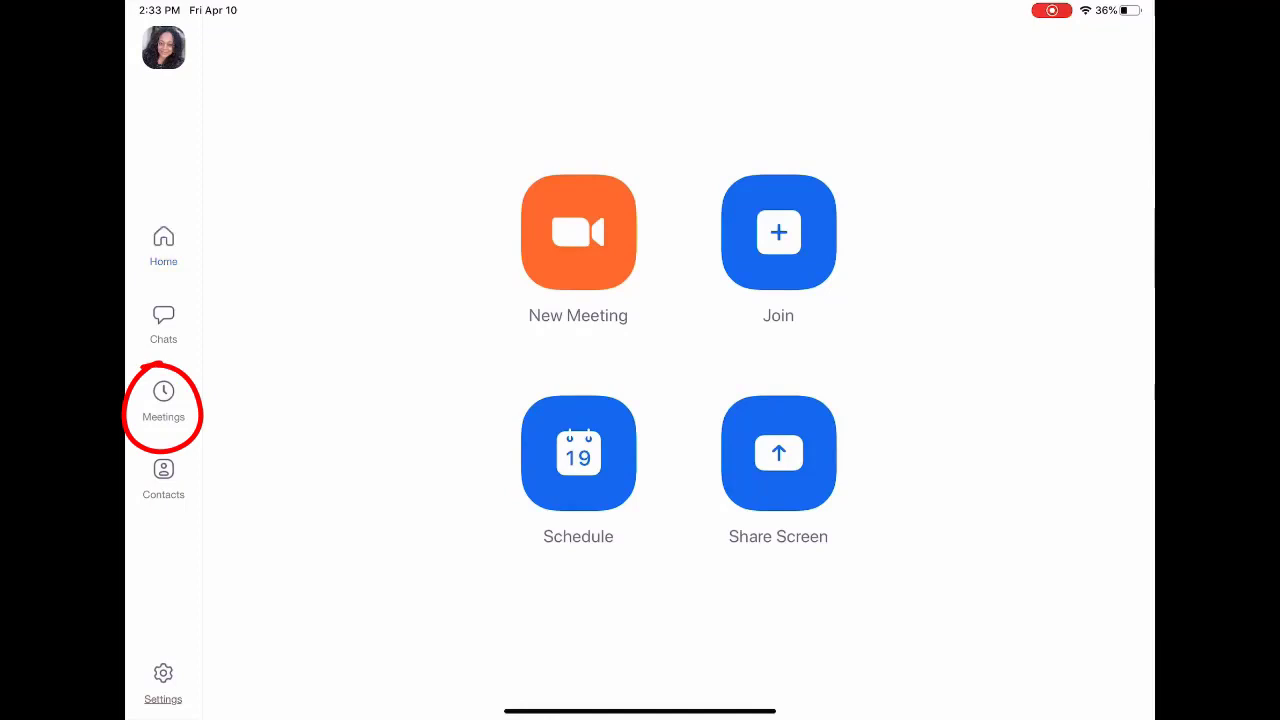
From Meetings, open Zoom Test Meeting and choose Send Email from the invite options.
click(164, 404)
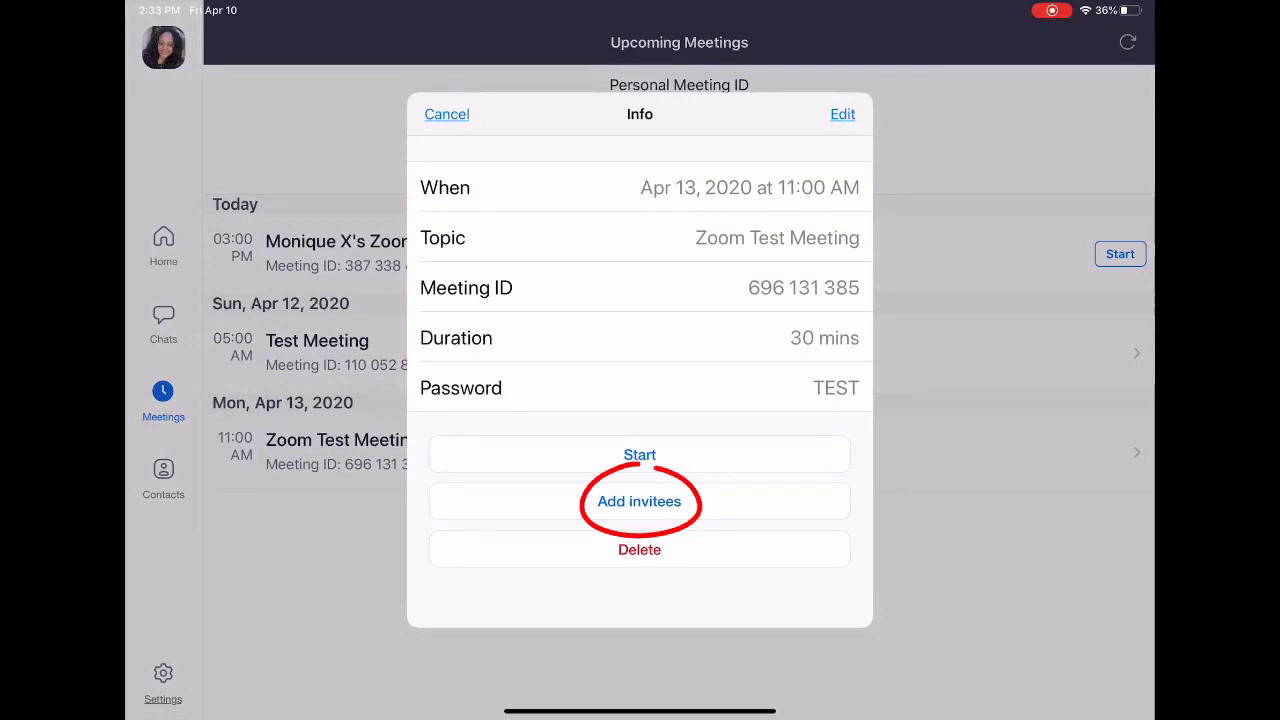
click(640, 500)
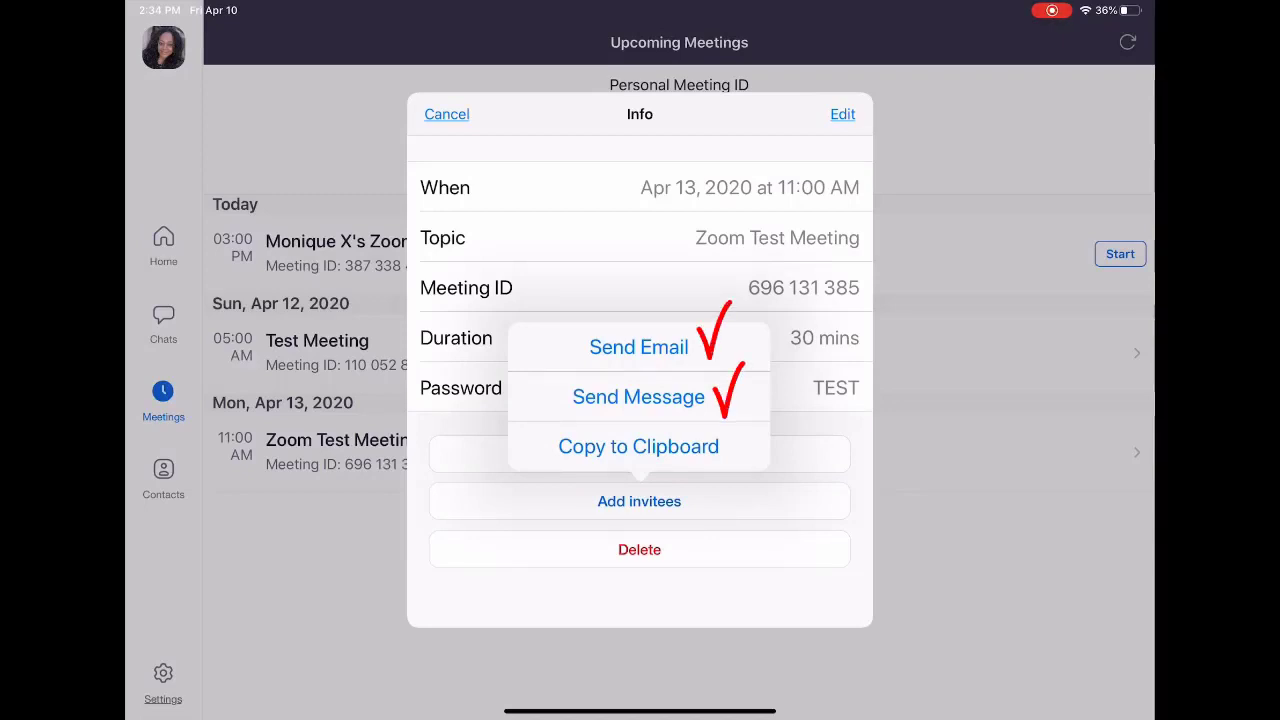
click(638, 446)
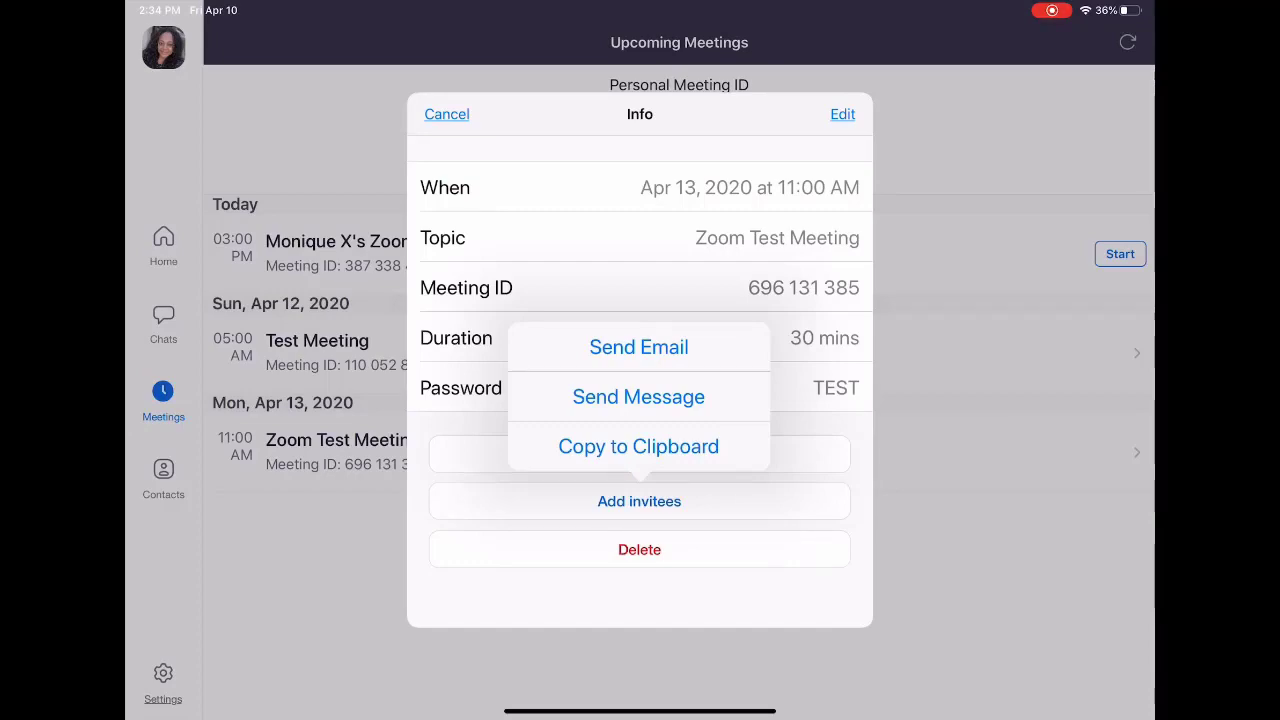
click(640, 348)
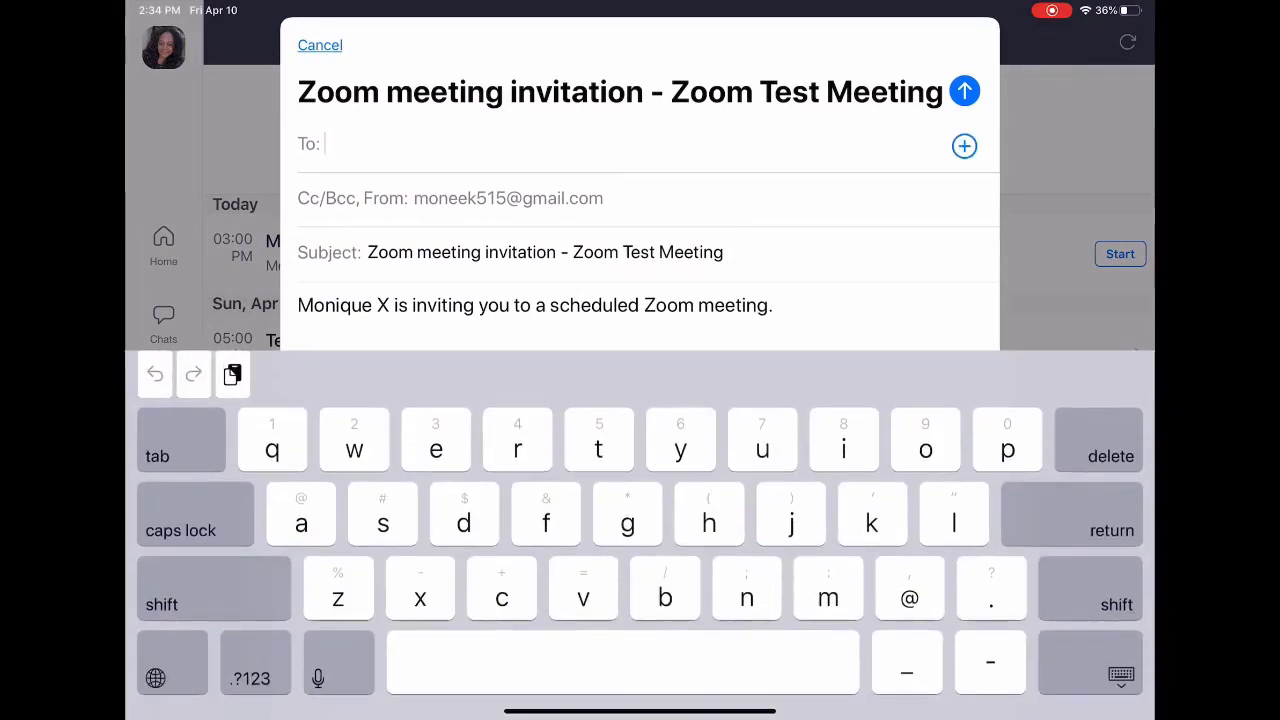
Address the invitation email to the suggested contact matching 'acc'.
text(acc)
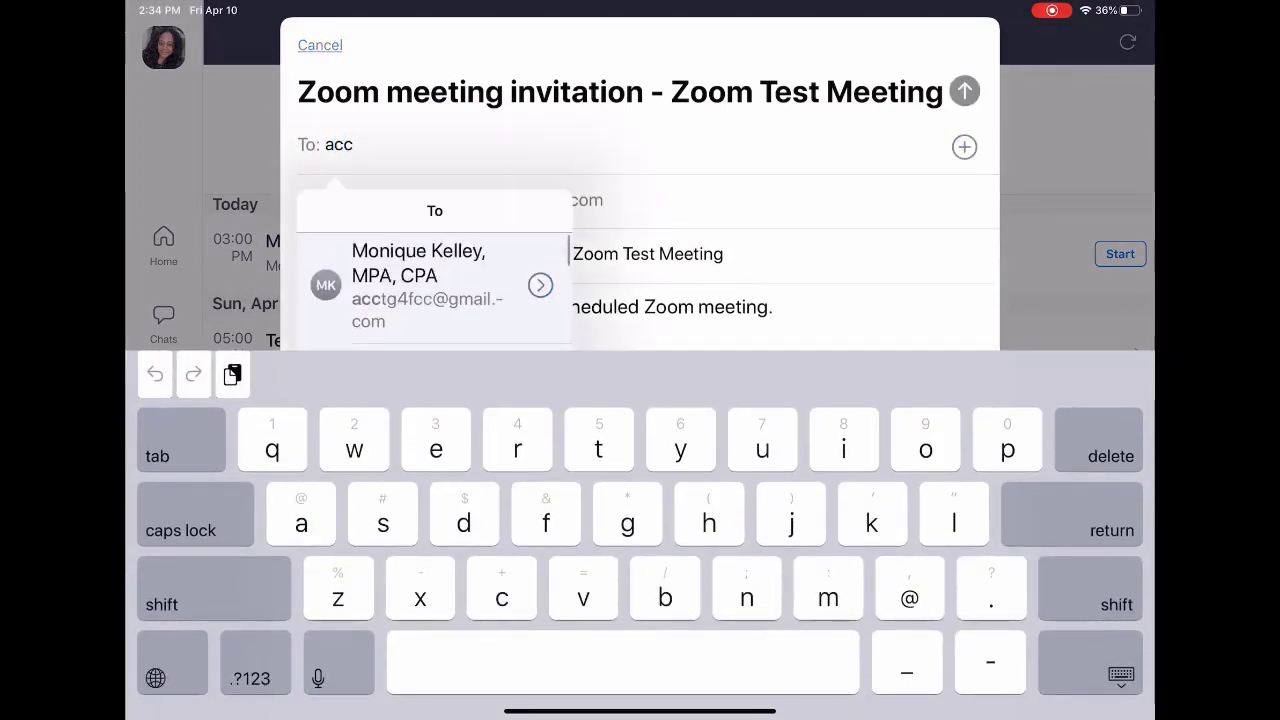
click(430, 284)
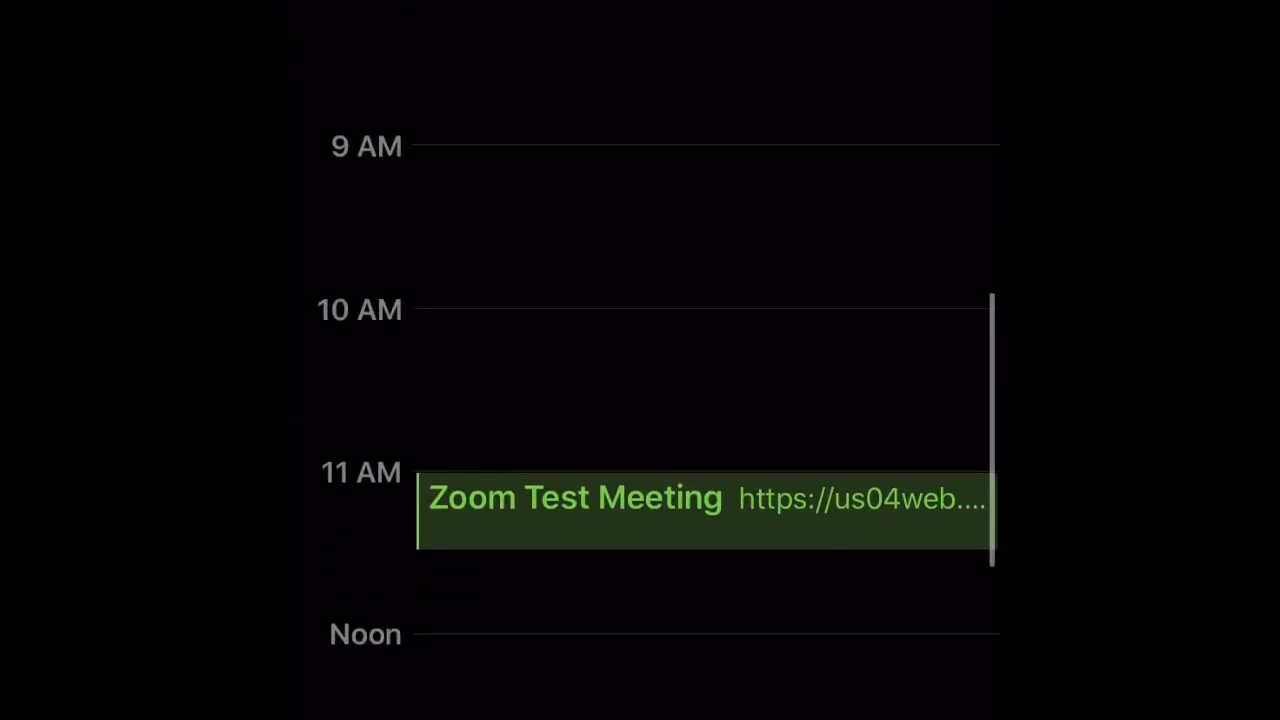
Open the 11 AM Zoom Test Meeting event and scroll through its time, invitee and notes.
scroll(up, 3)
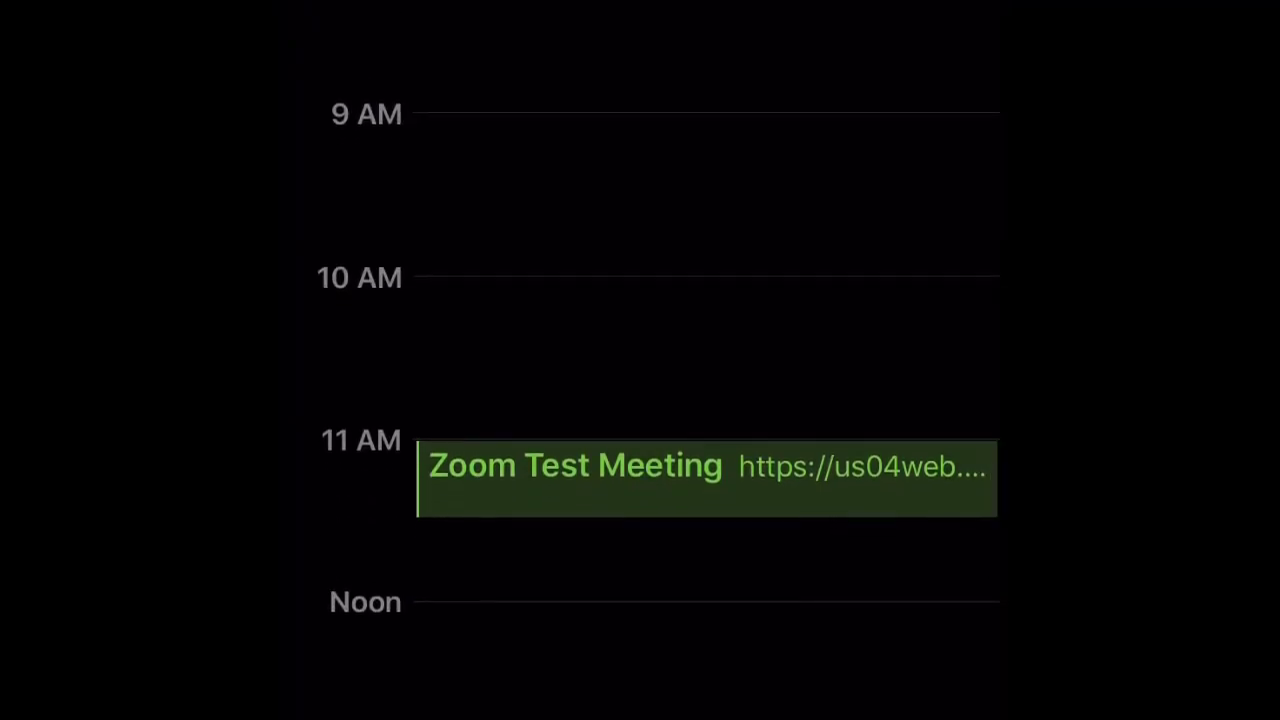
scroll(up, 3)
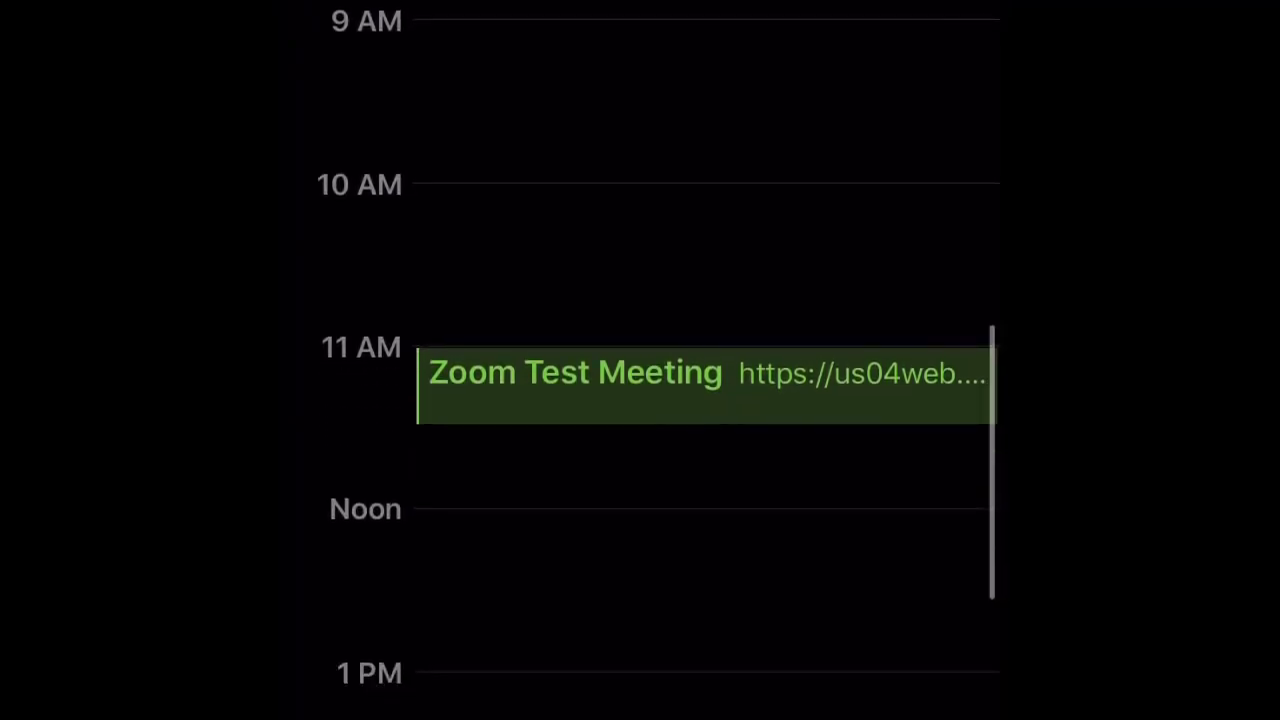
click(704, 384)
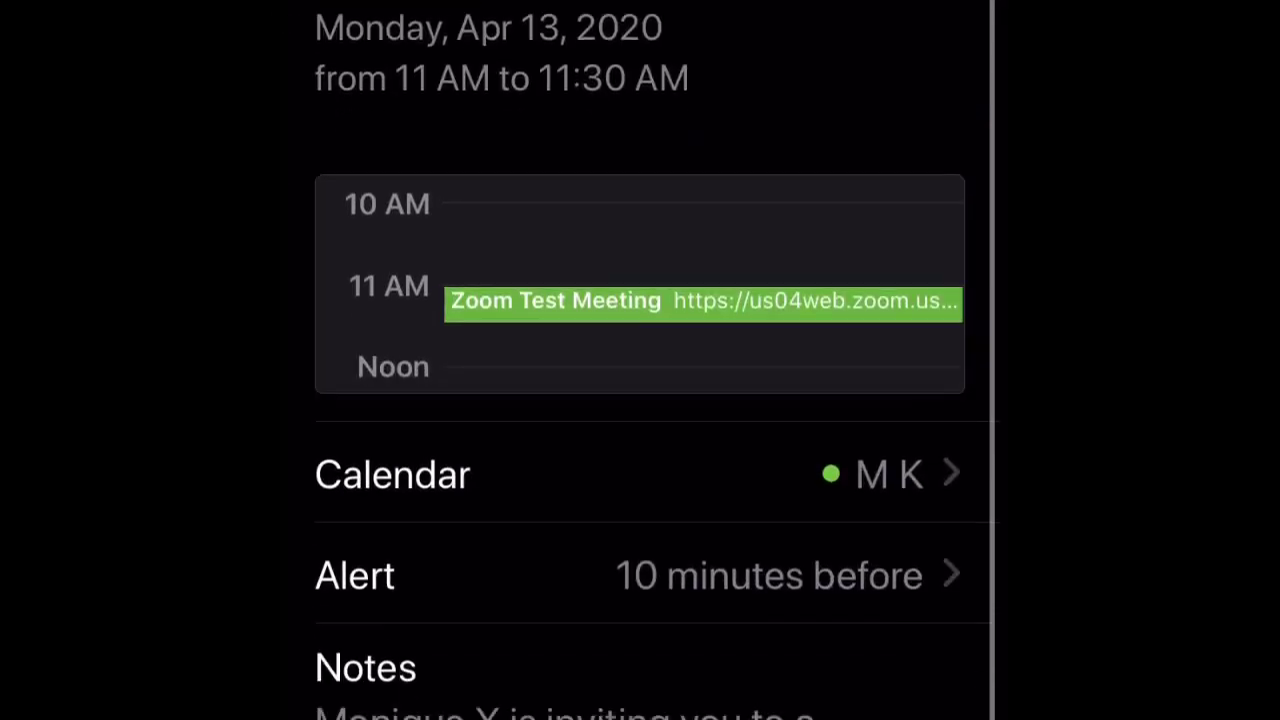
scroll(up, 3)
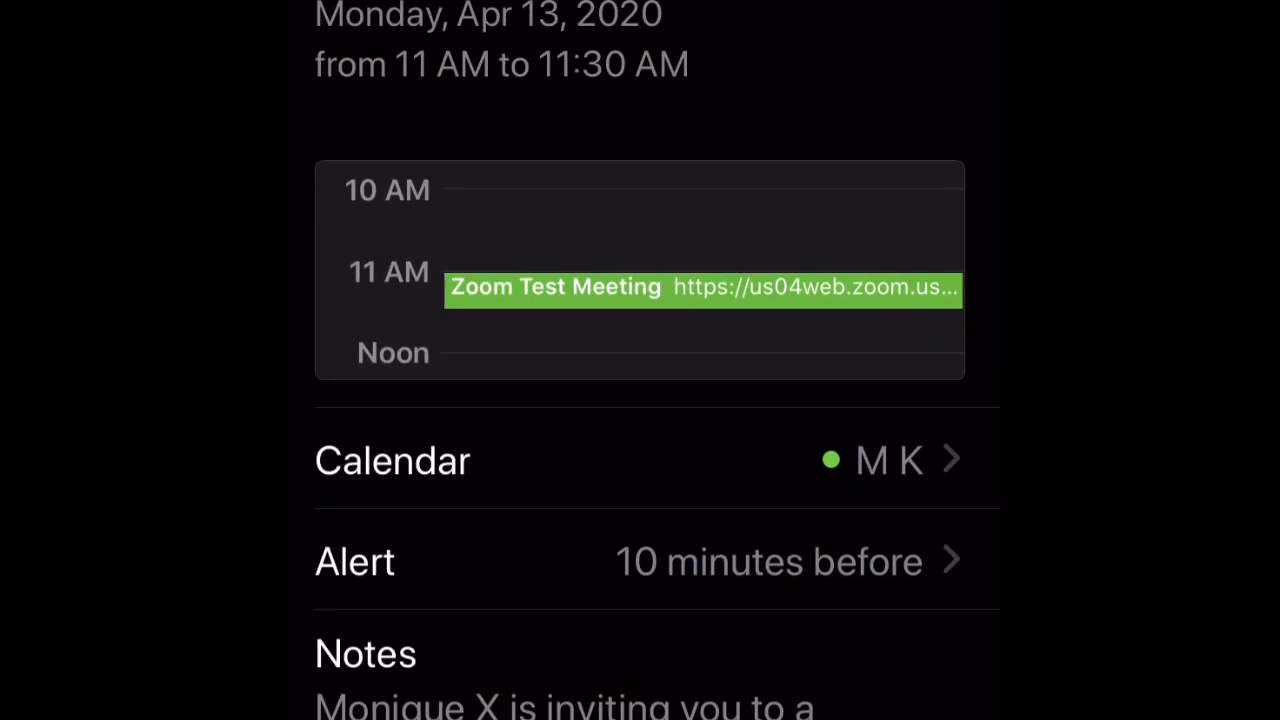
scroll(down, 3)
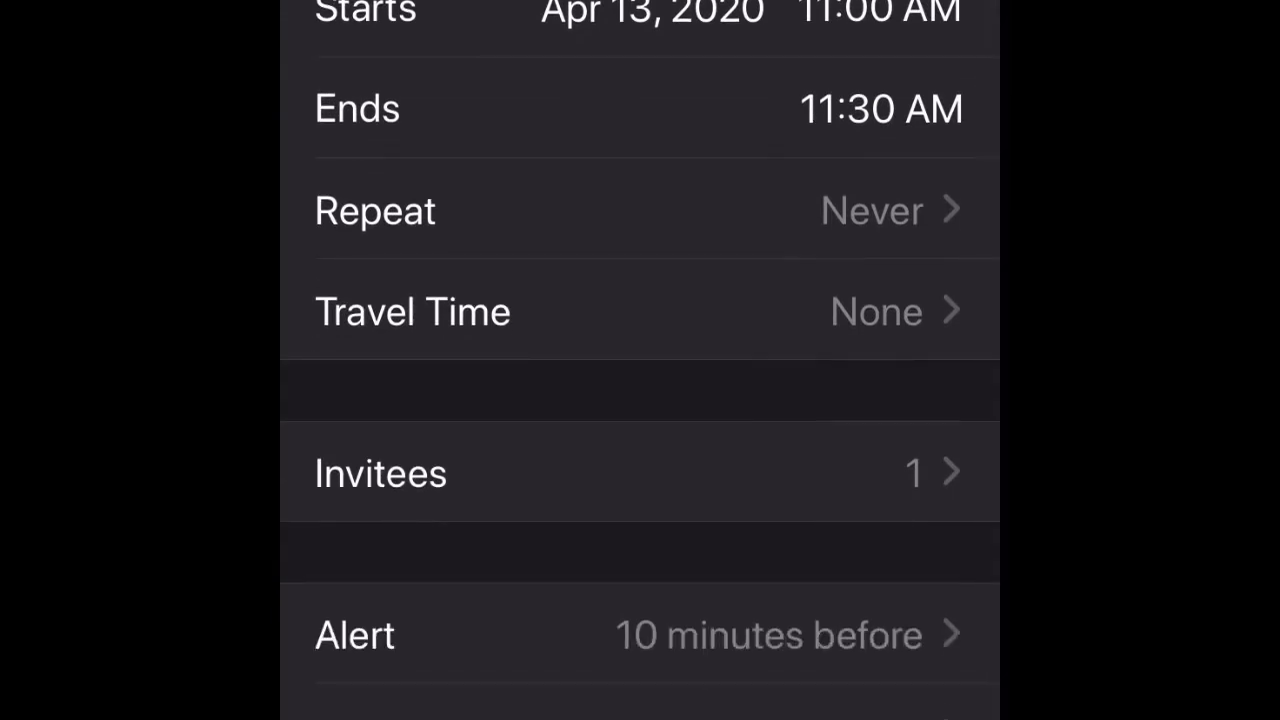
scroll(down, 3)
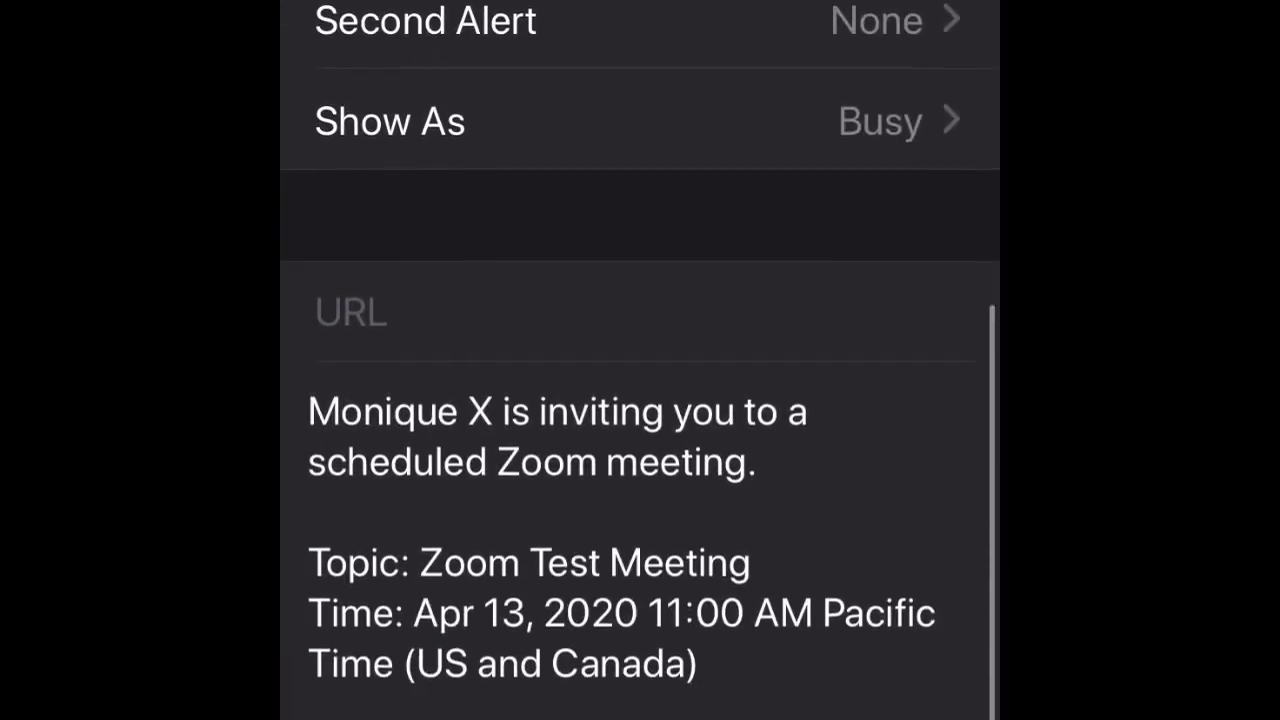